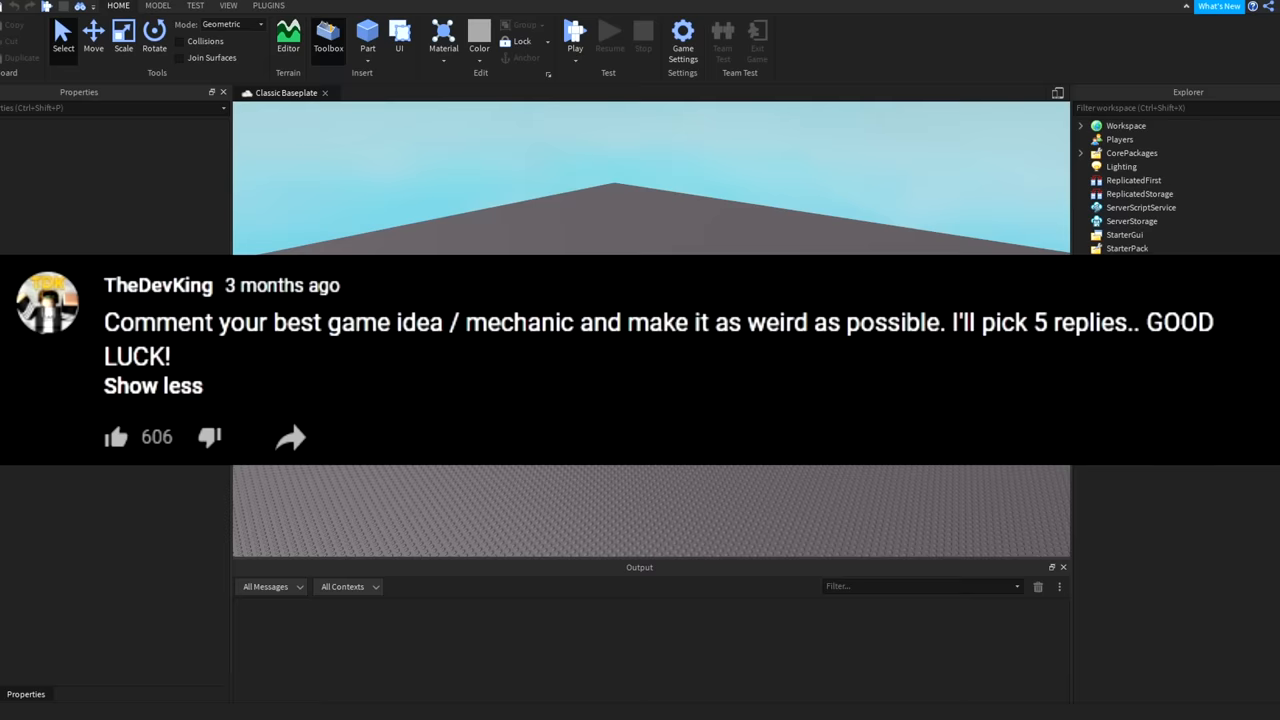
# Step: Scroll through the comments for weird game ideas, reaching the press-a-button-to-breathe idea
pyautogui.scroll(-3)
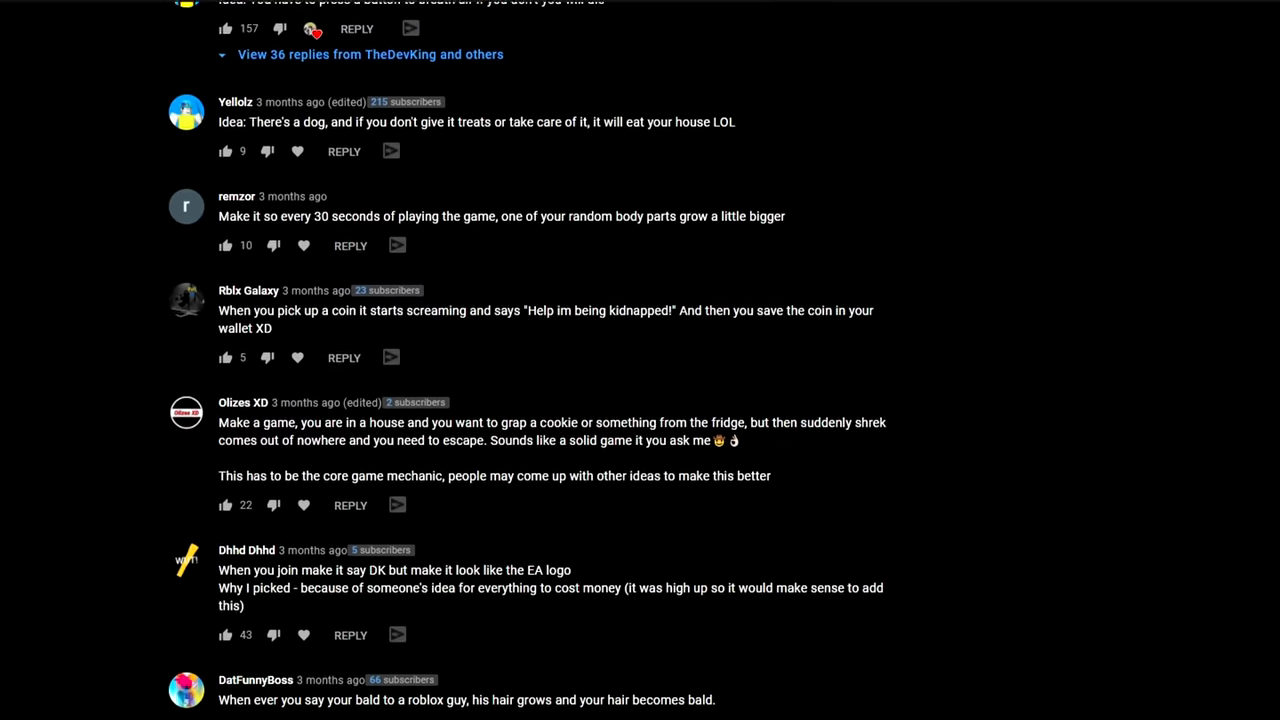
pyautogui.scroll(-3)
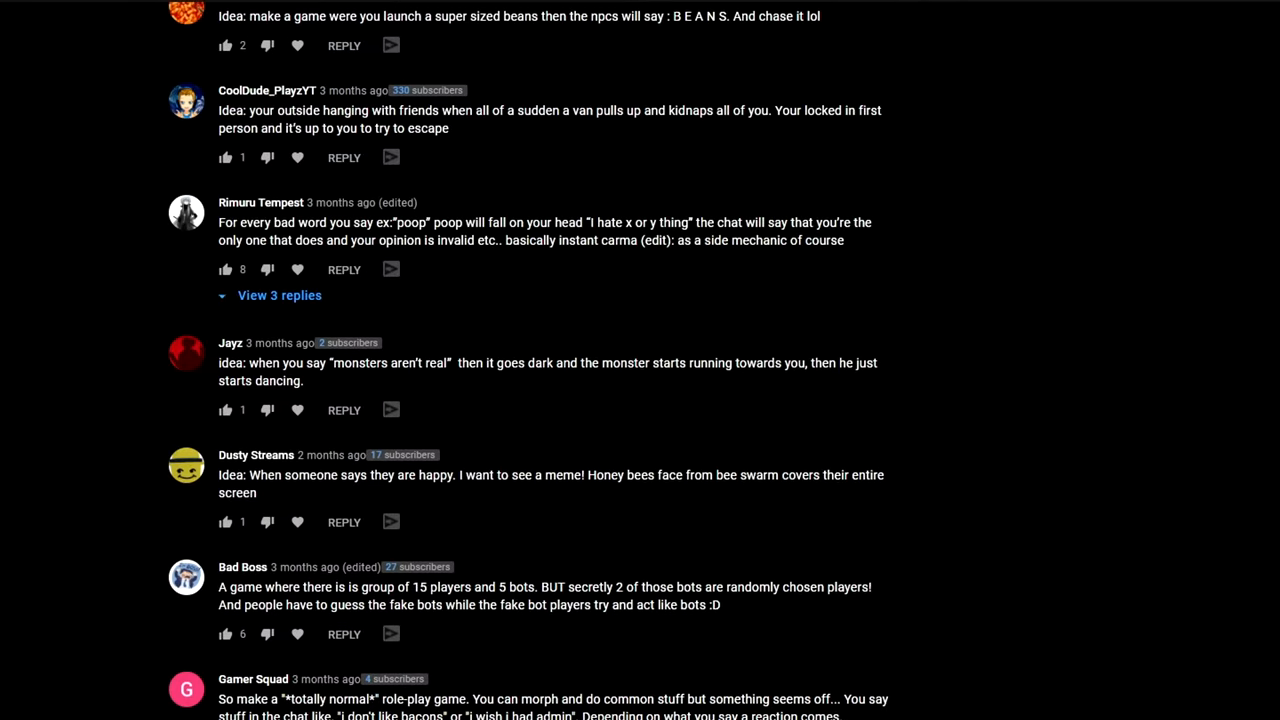
pyautogui.scroll(-3)
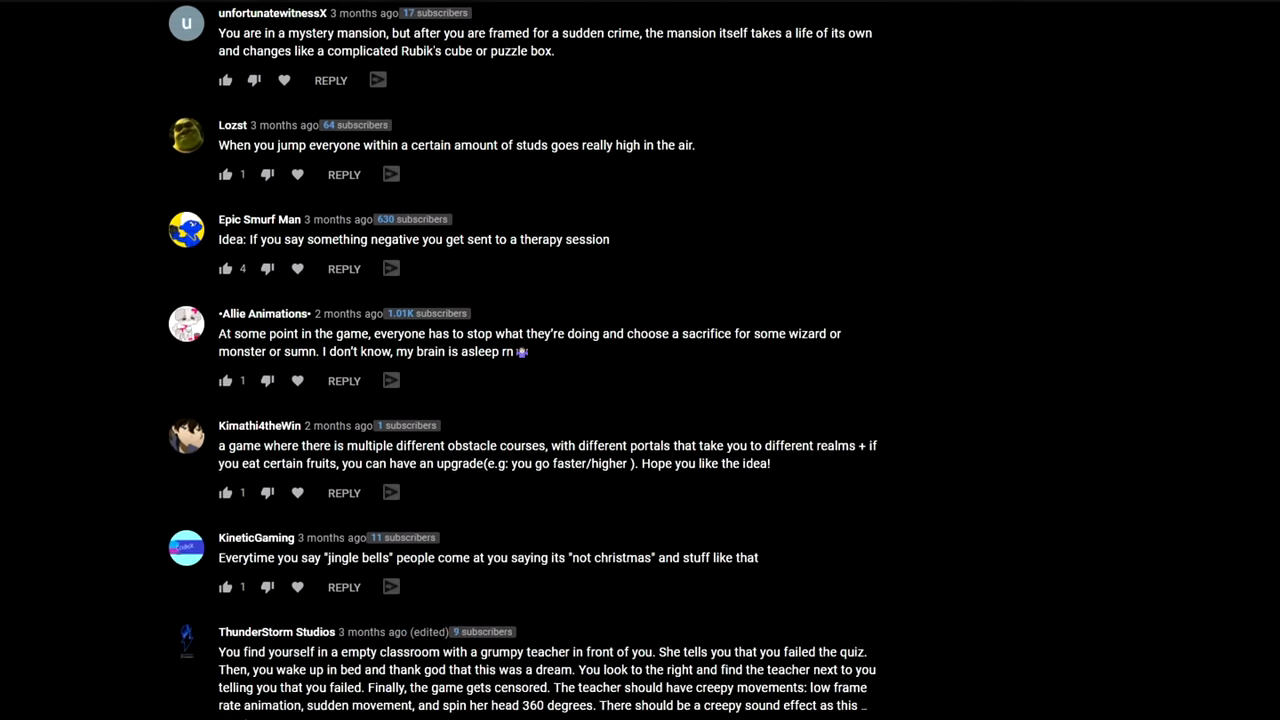
pyautogui.scroll(-3)
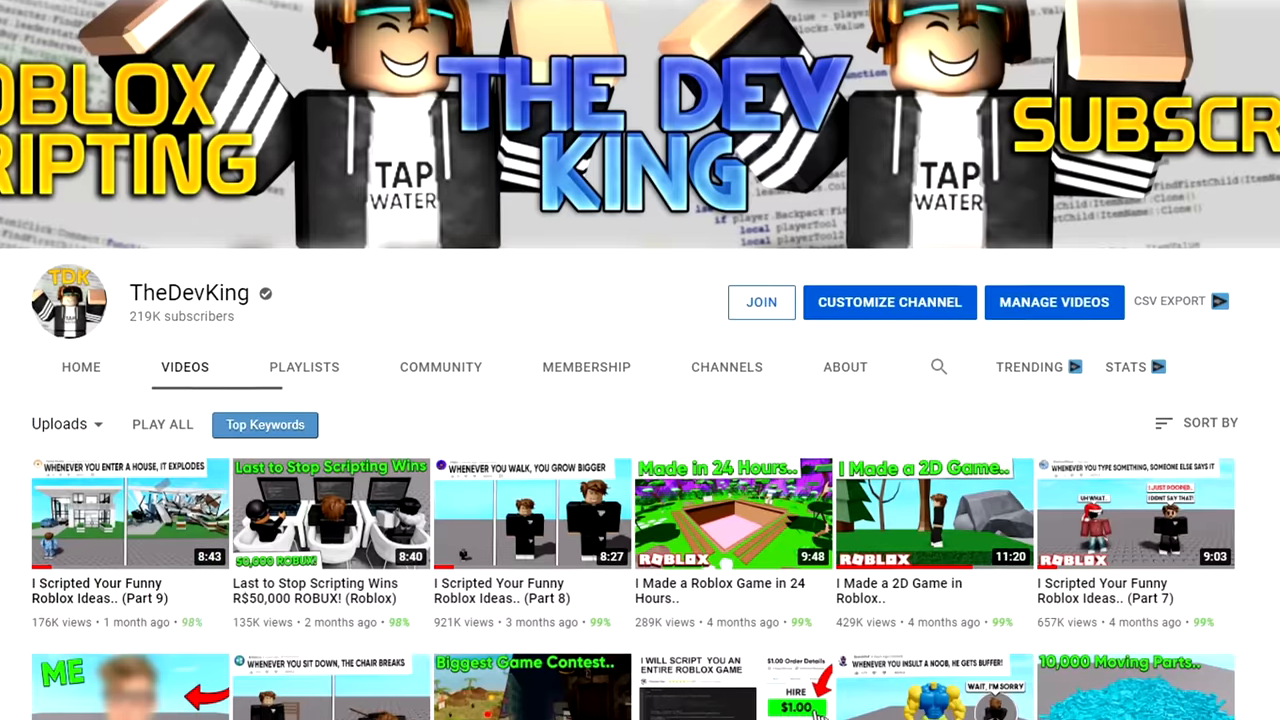
pyautogui.scroll(-3)
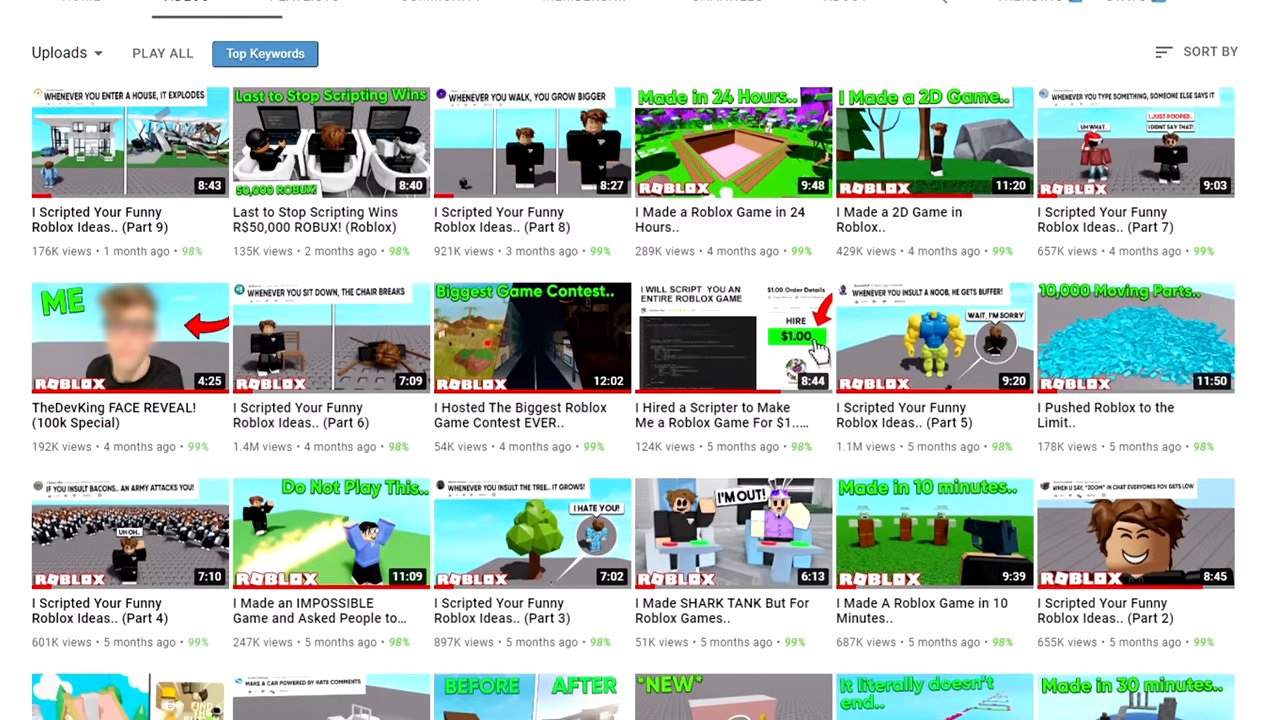
pyautogui.scroll(-3)
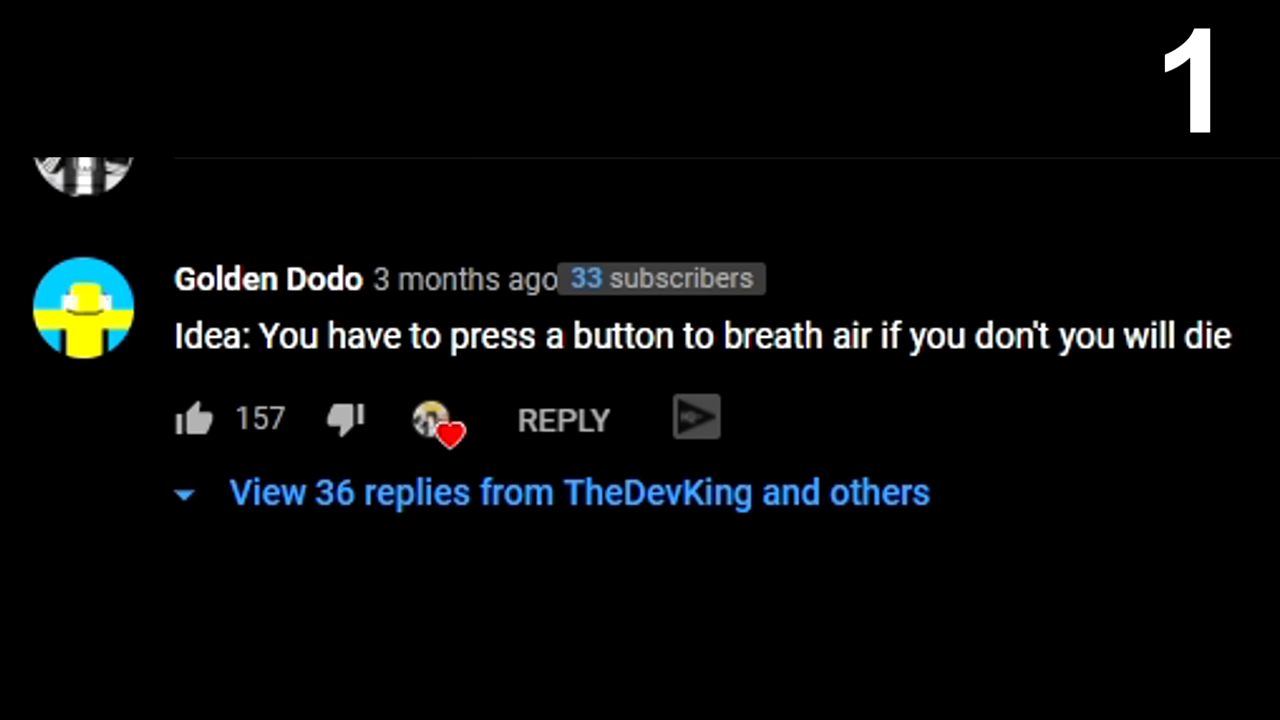
# Step: Scroll further through the comments, ending on the swapped-controls idea
pyautogui.scroll(-3)
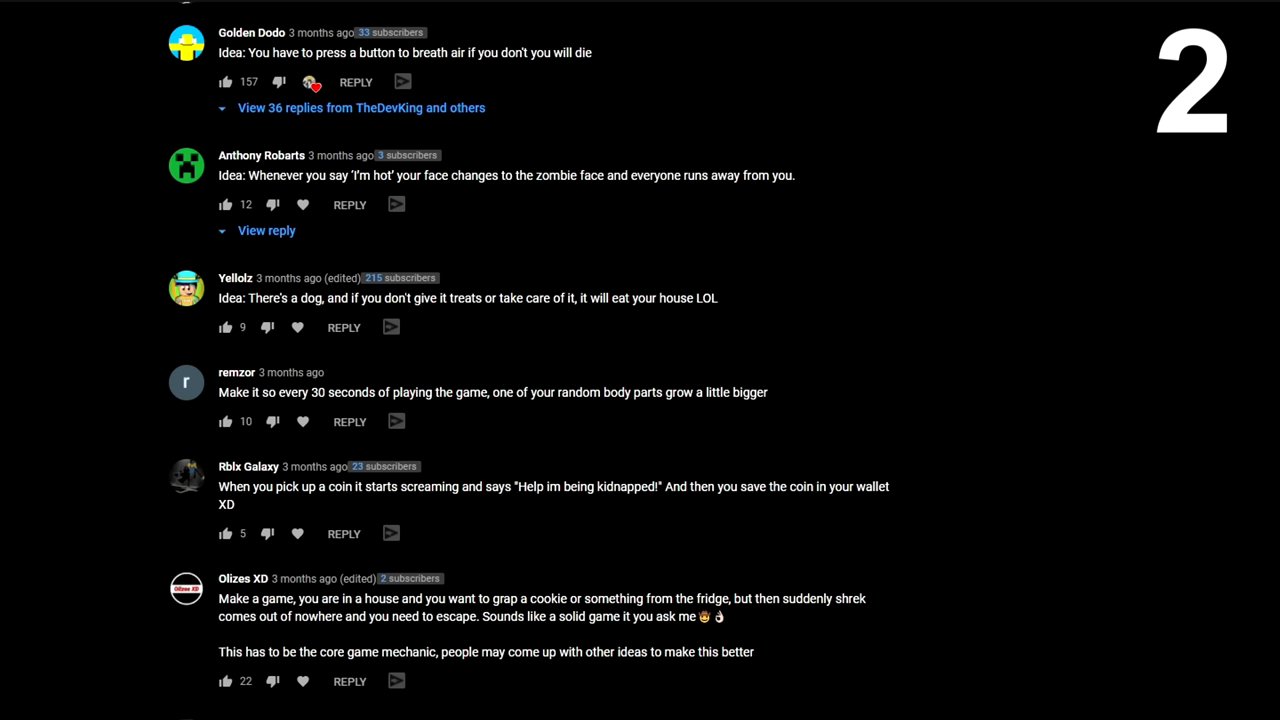
pyautogui.scroll(-3)
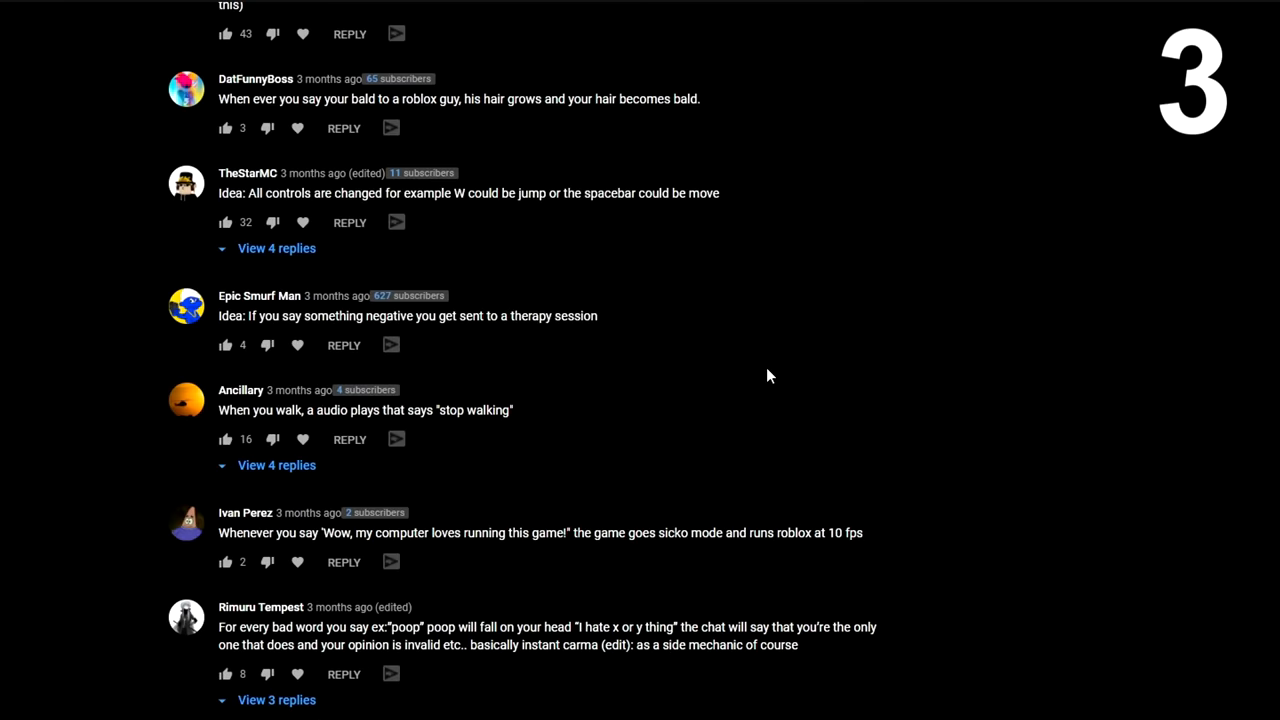
pyautogui.moveTo(908, 400)
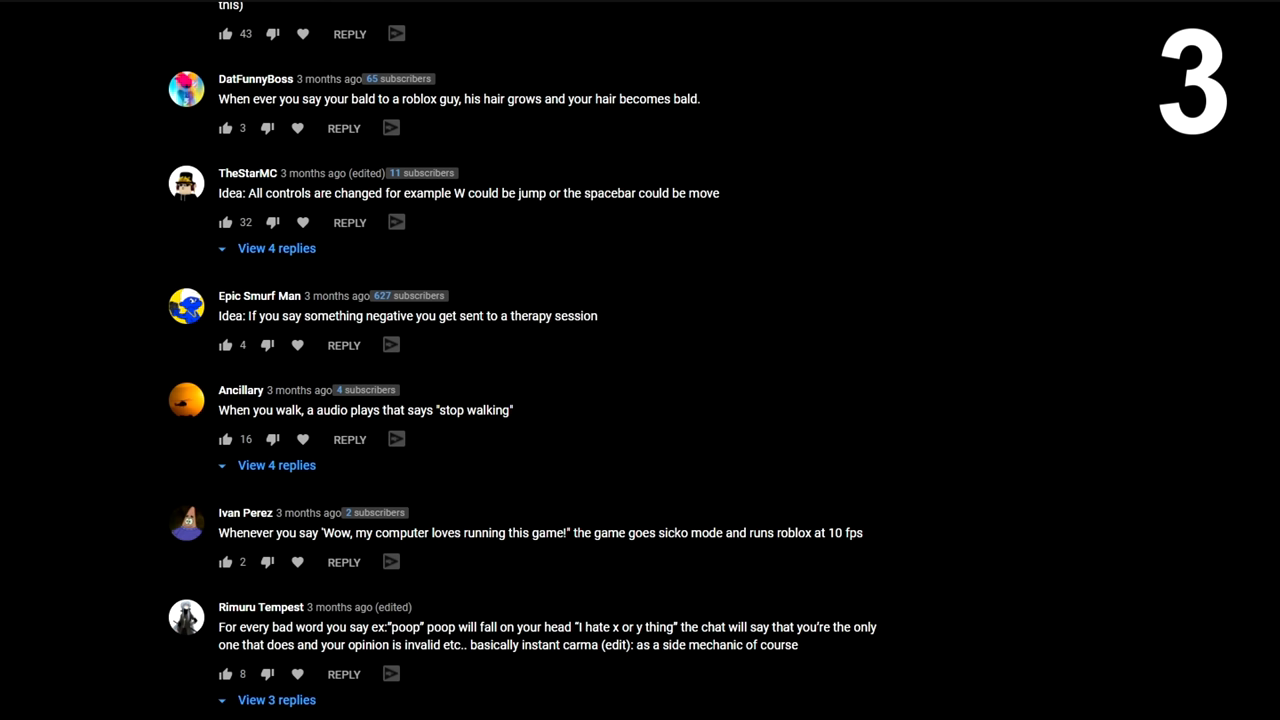
pyautogui.scroll(-3)
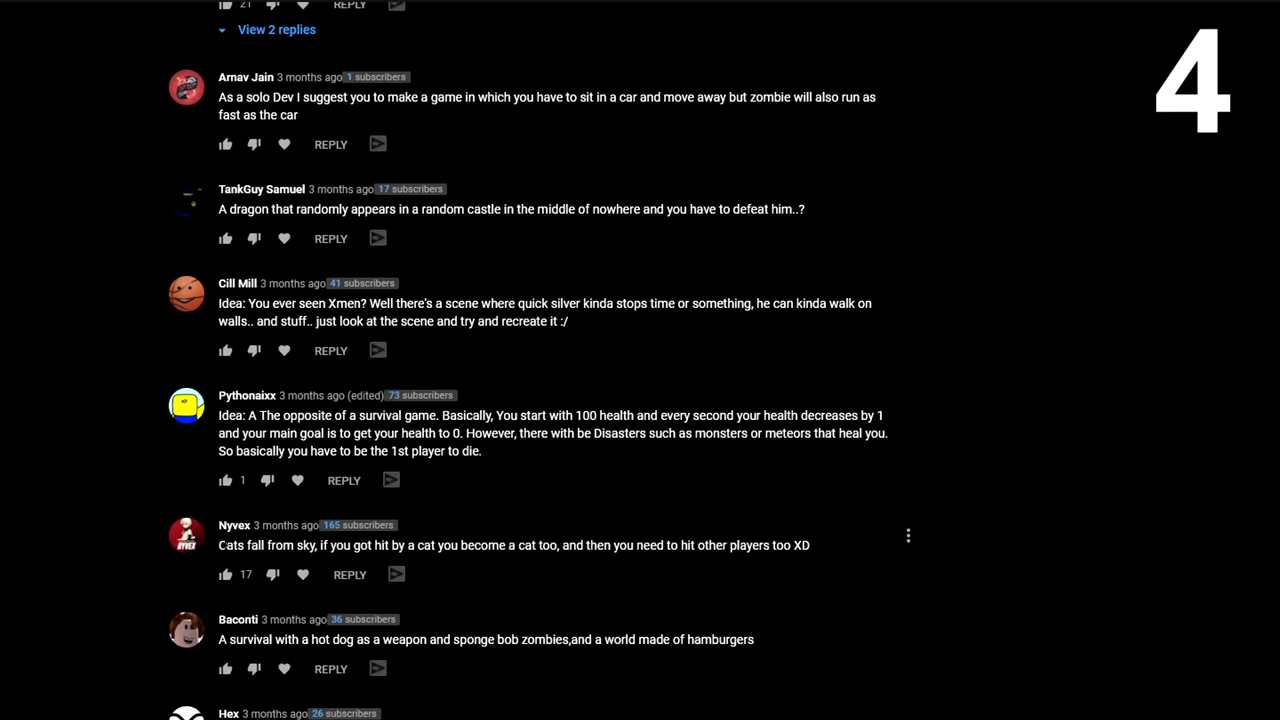
pyautogui.moveTo(826, 493)
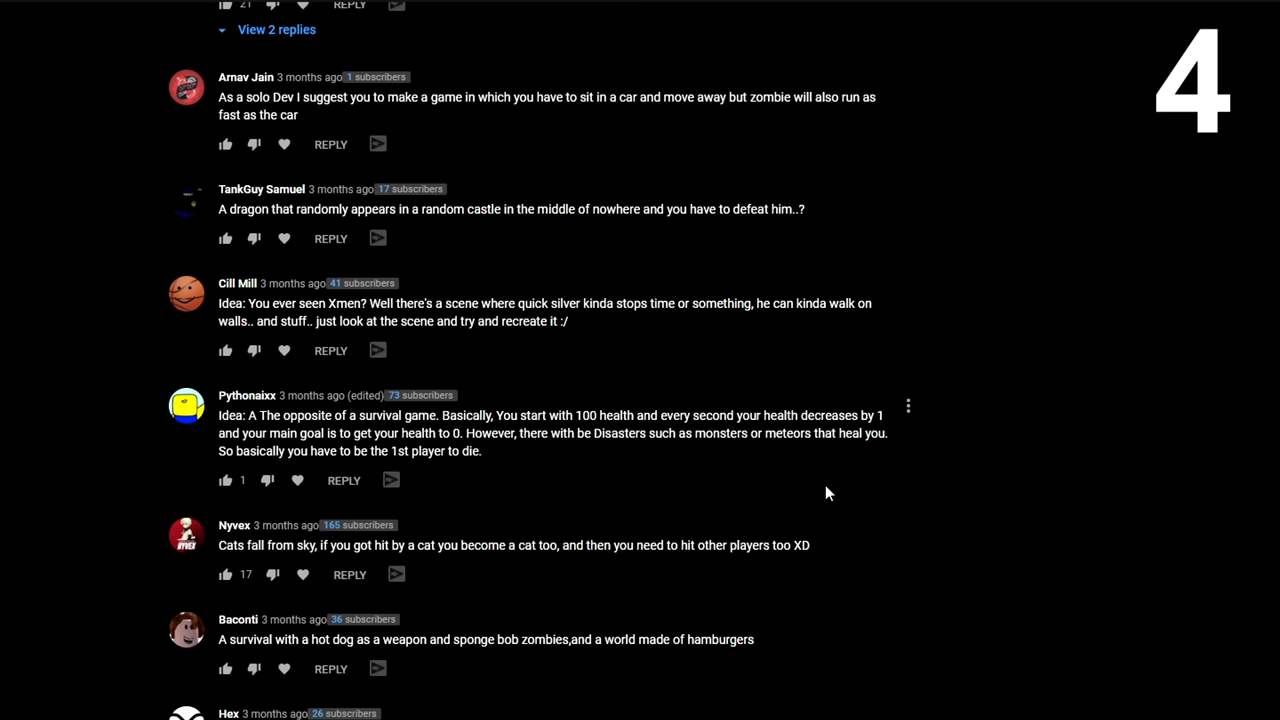
pyautogui.moveTo(939, 505)
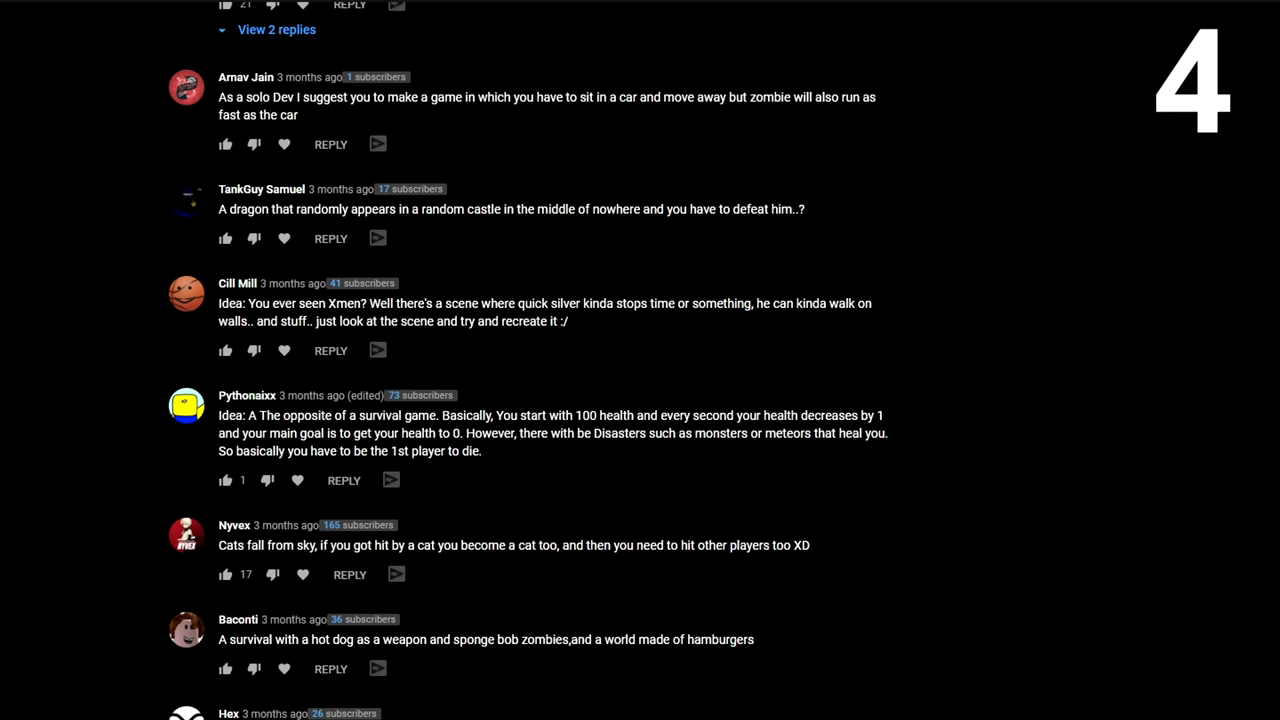
pyautogui.scroll(-3)
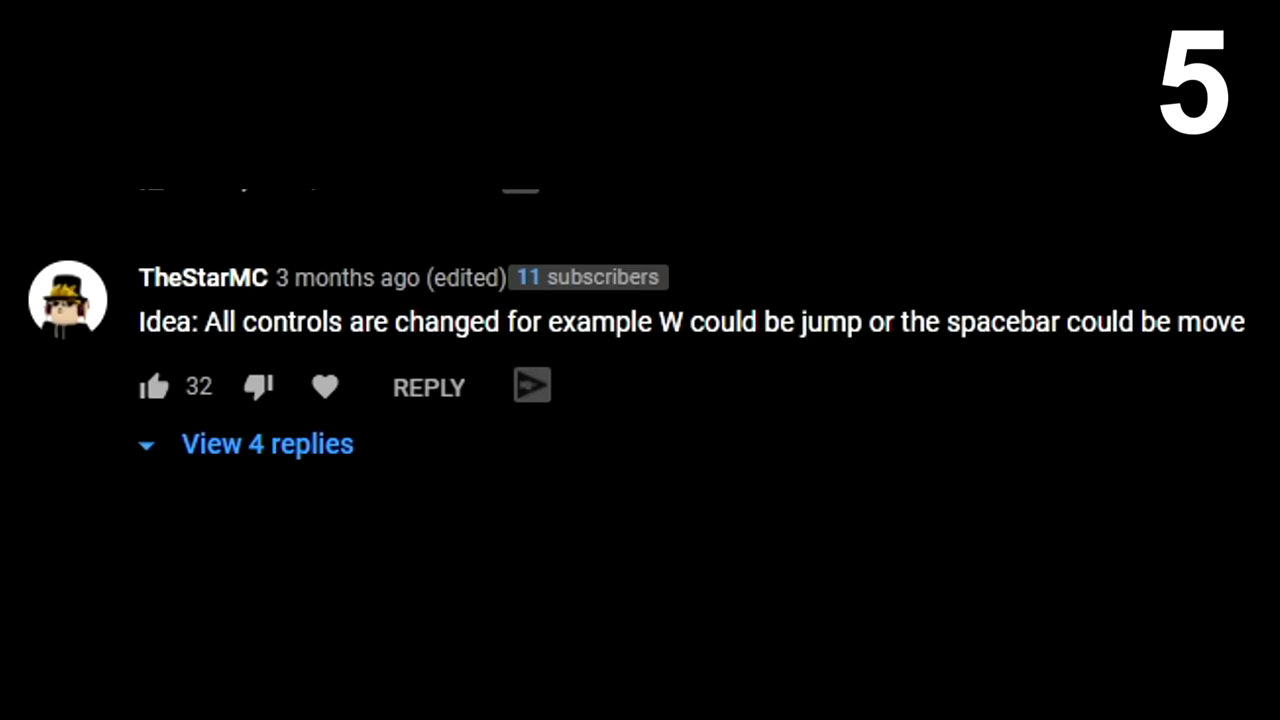
pyautogui.moveTo(870, 310)
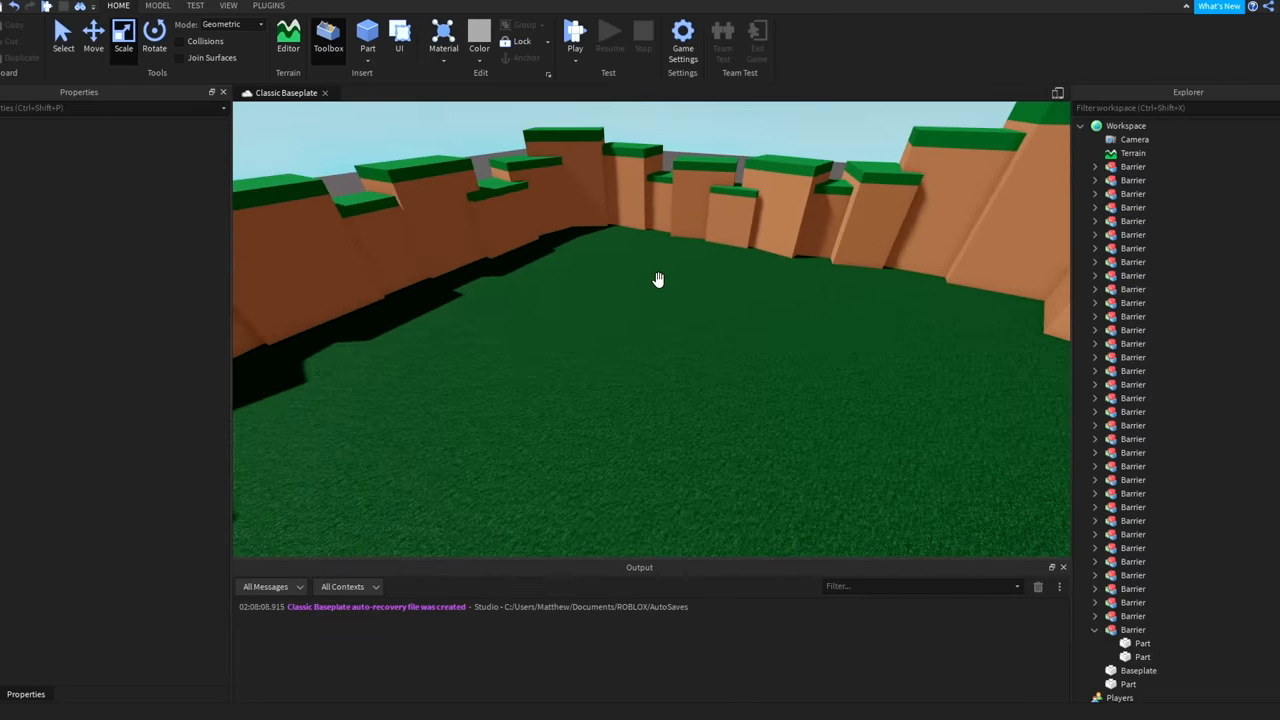
pyautogui.moveTo(633, 387)
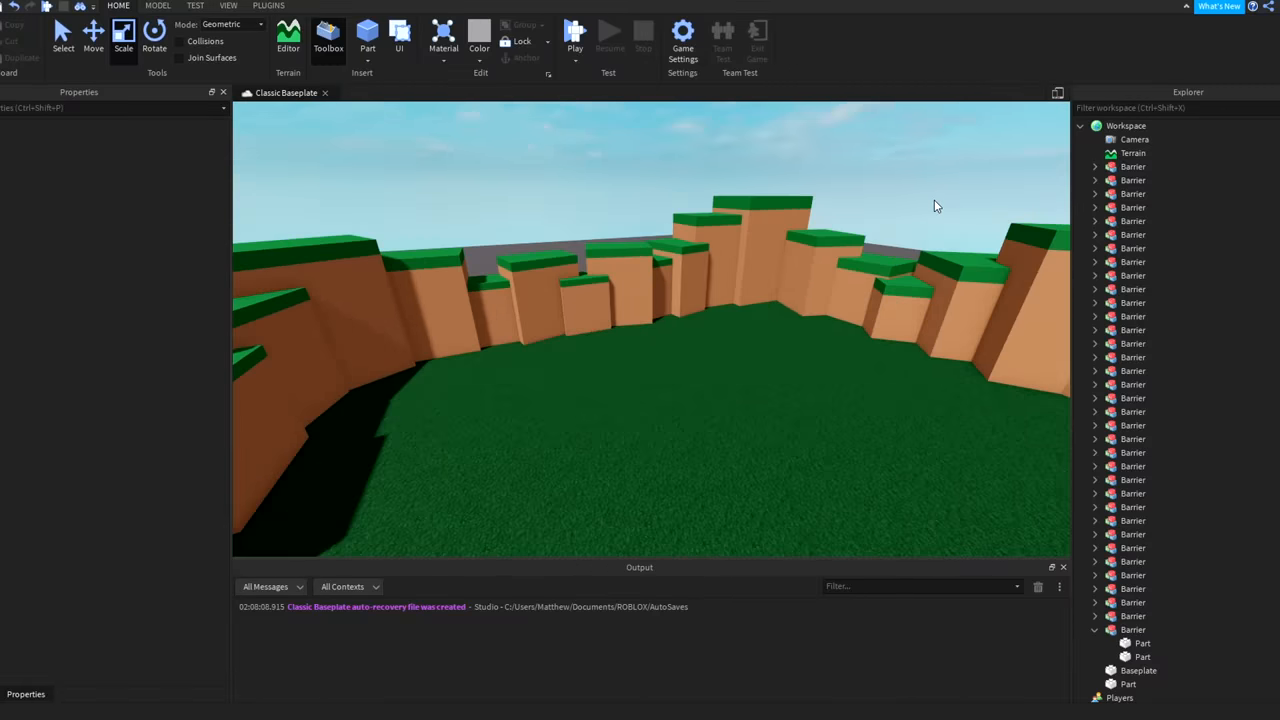
pyautogui.moveTo(891, 205)
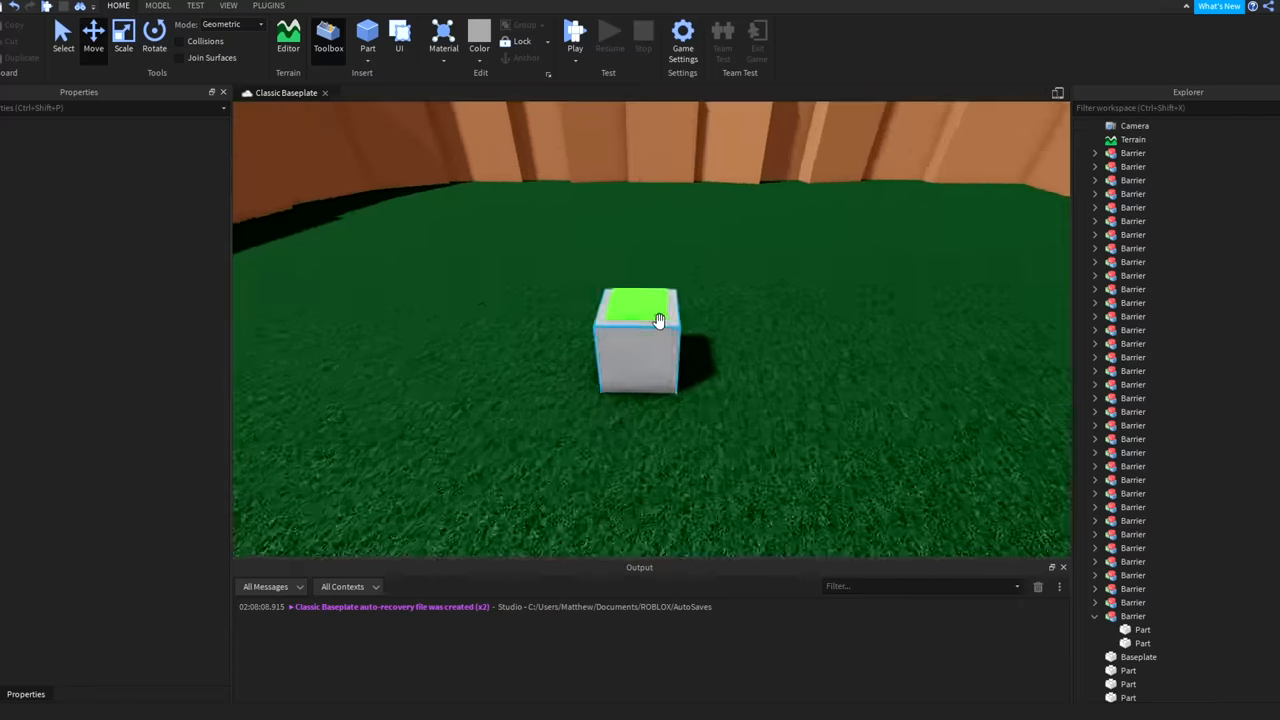
# Step: Select the green-topped block in the arena
pyautogui.click(638, 340)
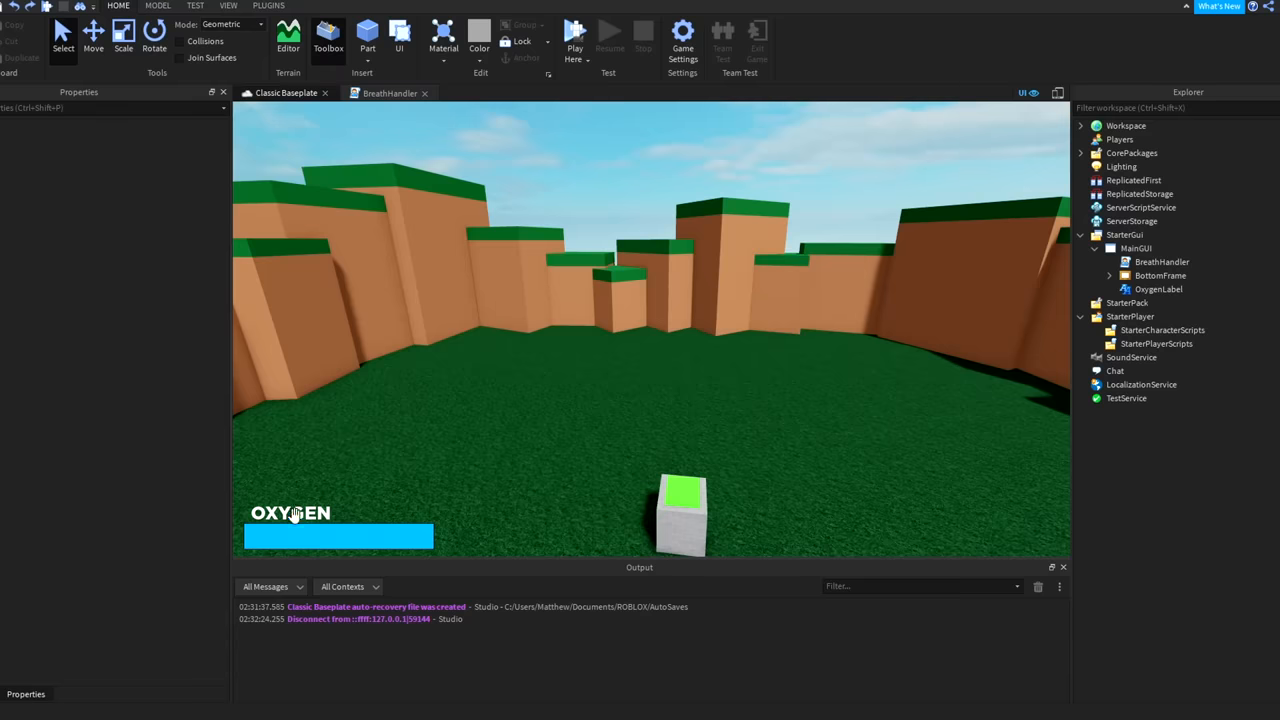
pyautogui.moveTo(361, 509)
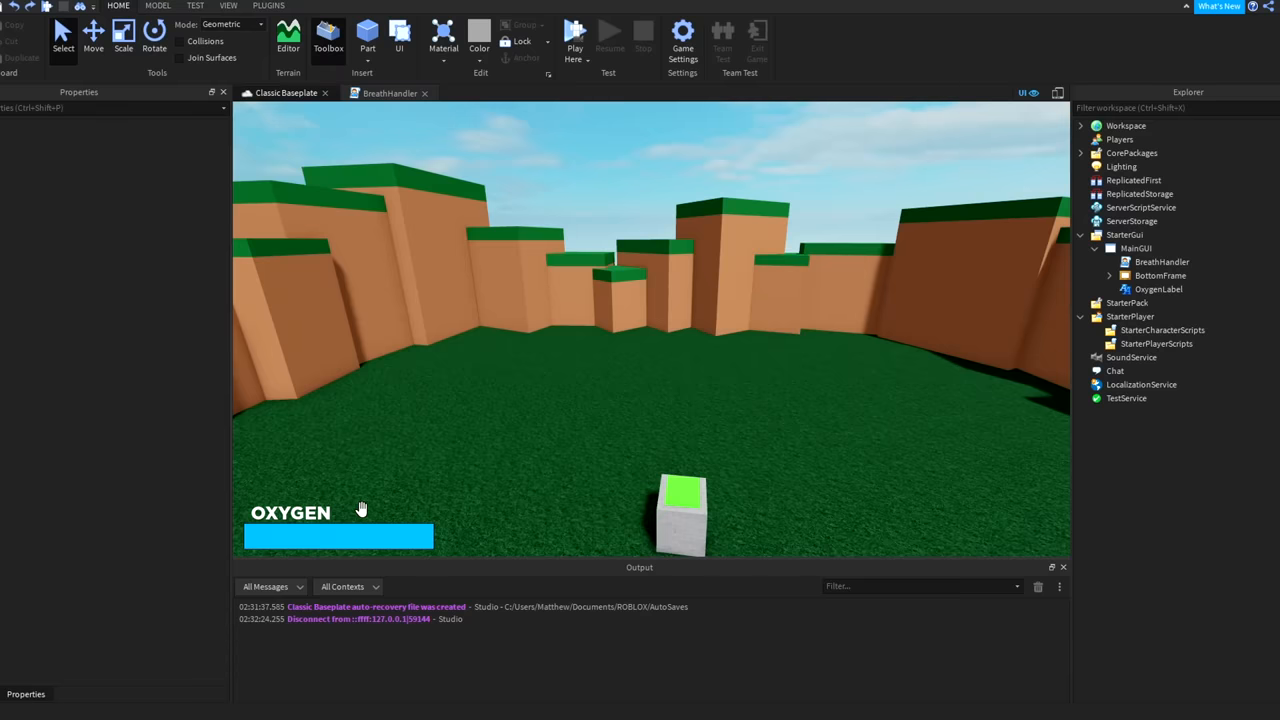
pyautogui.moveTo(367, 506)
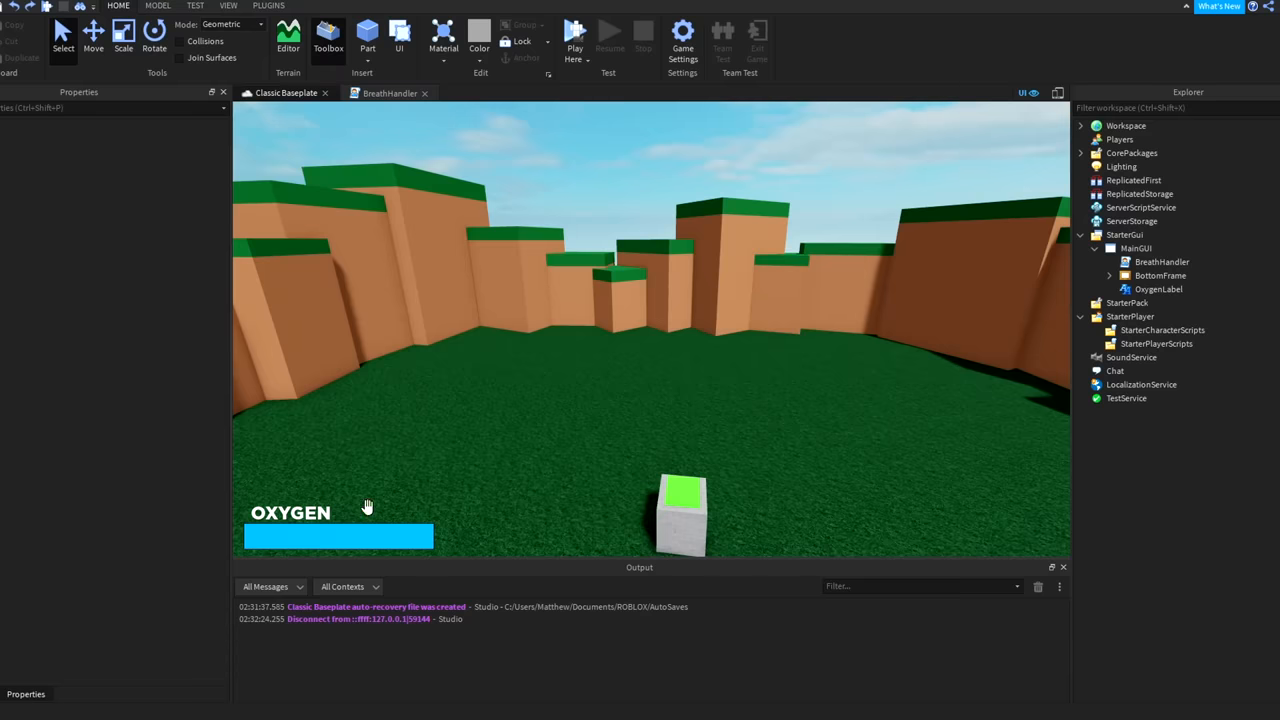
# Step: Start a playtest of the arena with the new OXYGEN bar GUI
pyautogui.click(389, 92)
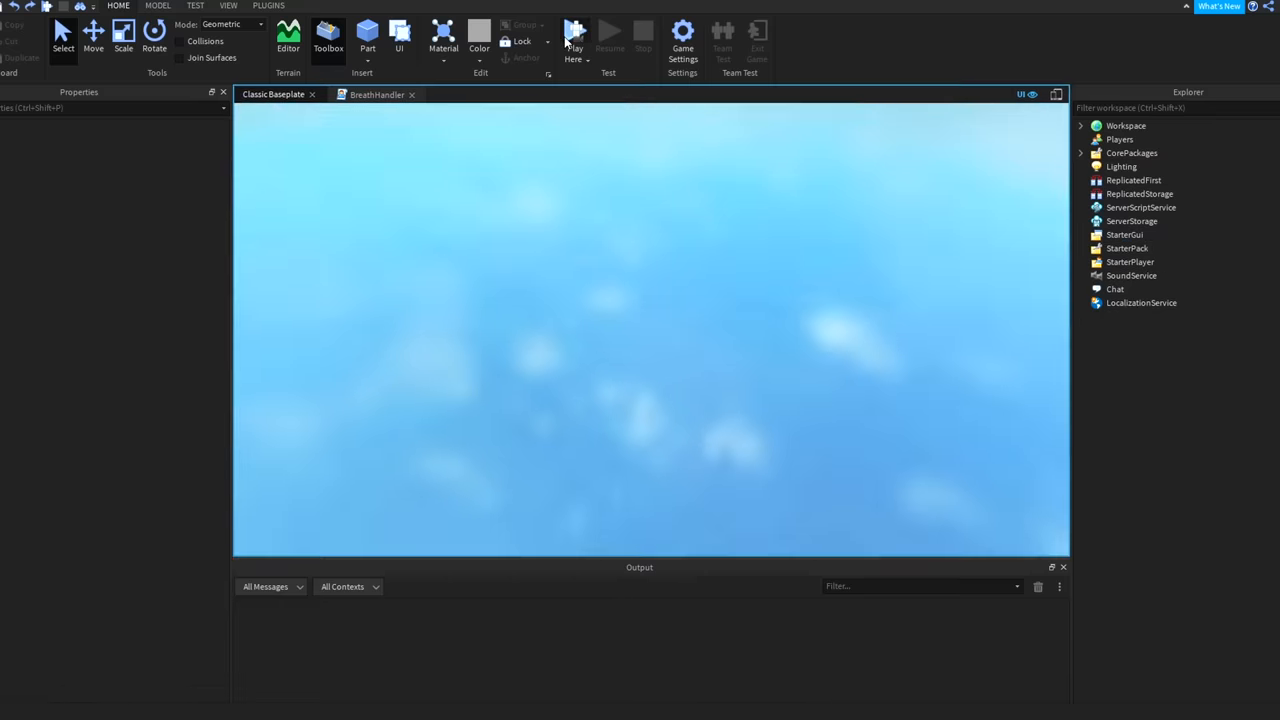
pyautogui.click(574, 35)
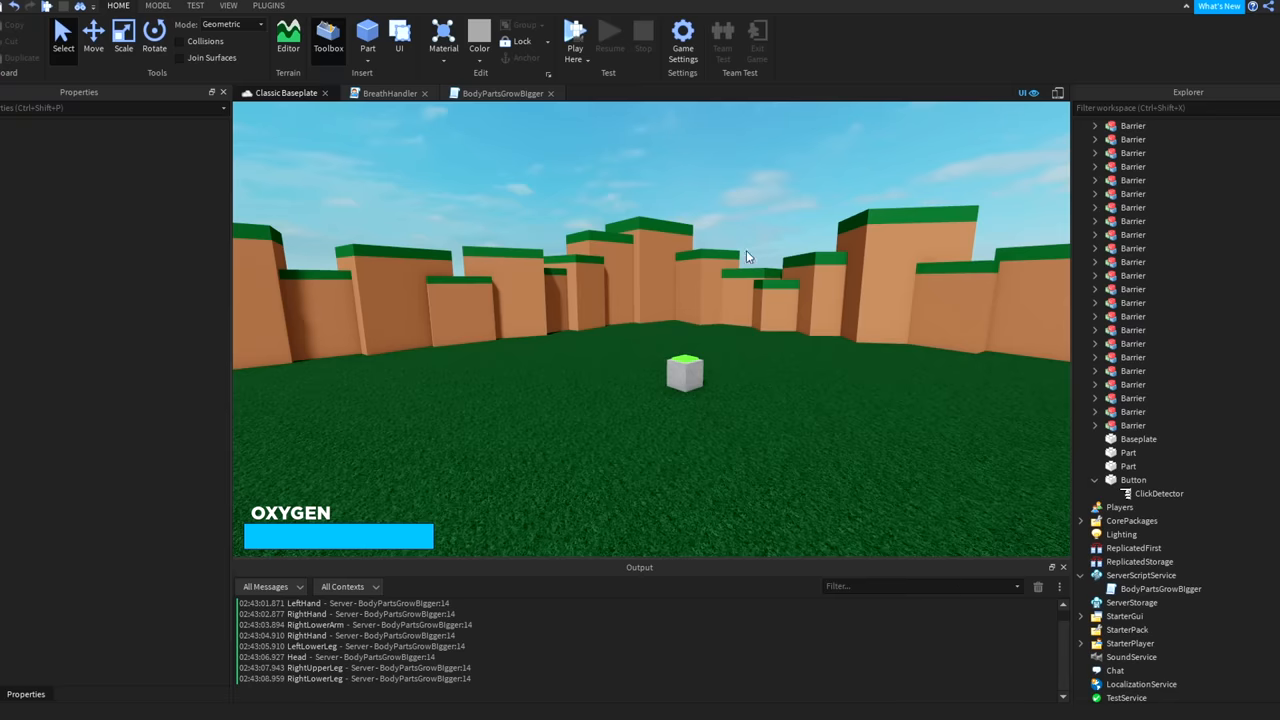
pyautogui.moveTo(589, 116)
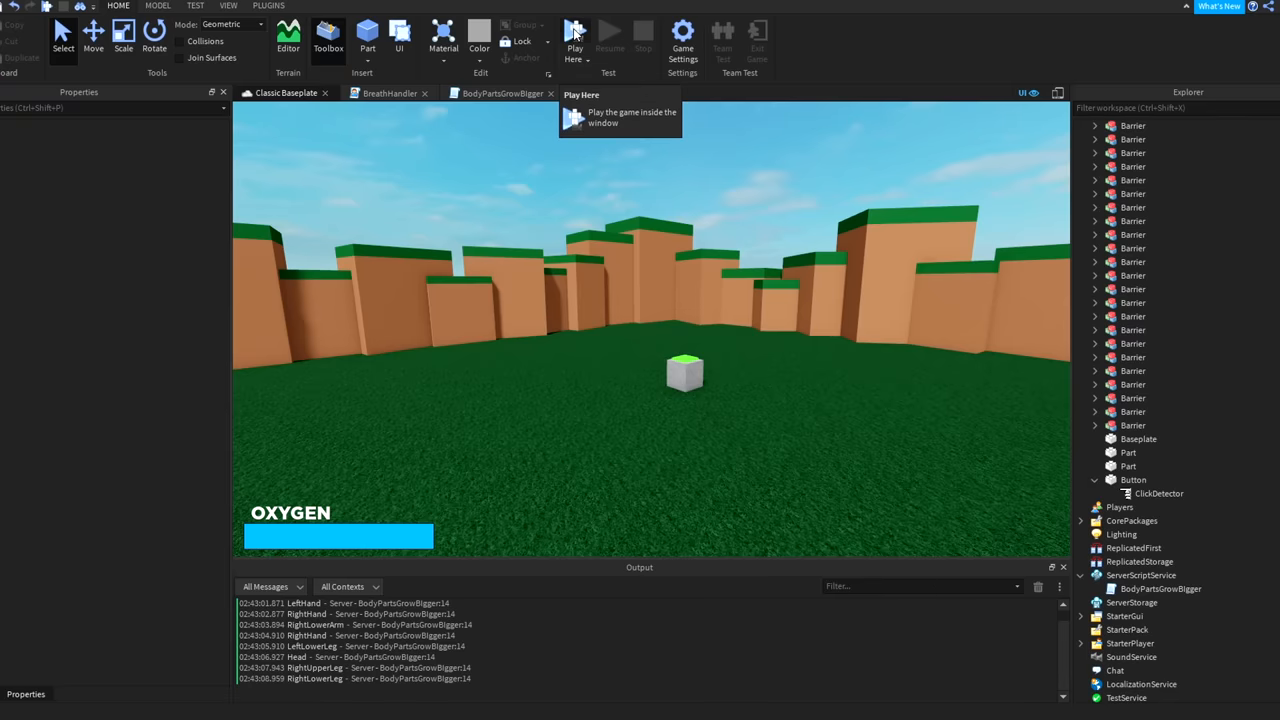
# Step: Run a playtest with Play Here so Output logs the growing body parts
pyautogui.click(575, 35)
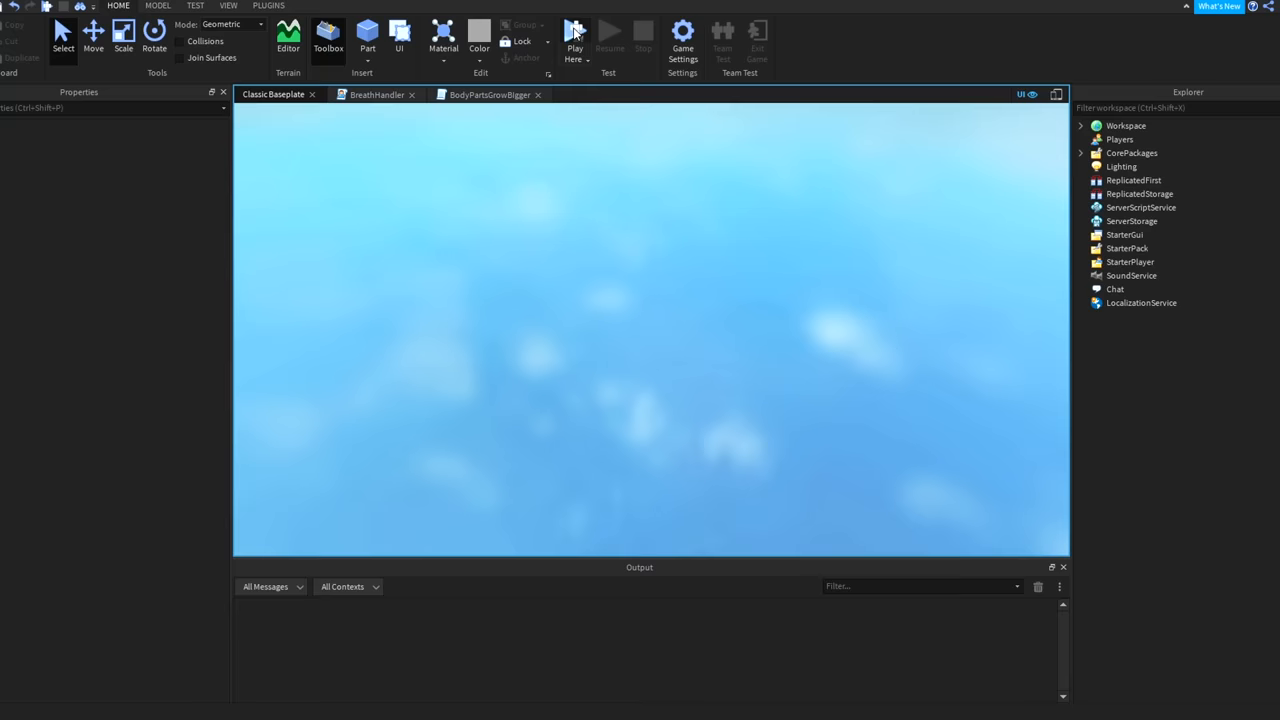
pyautogui.click(575, 35)
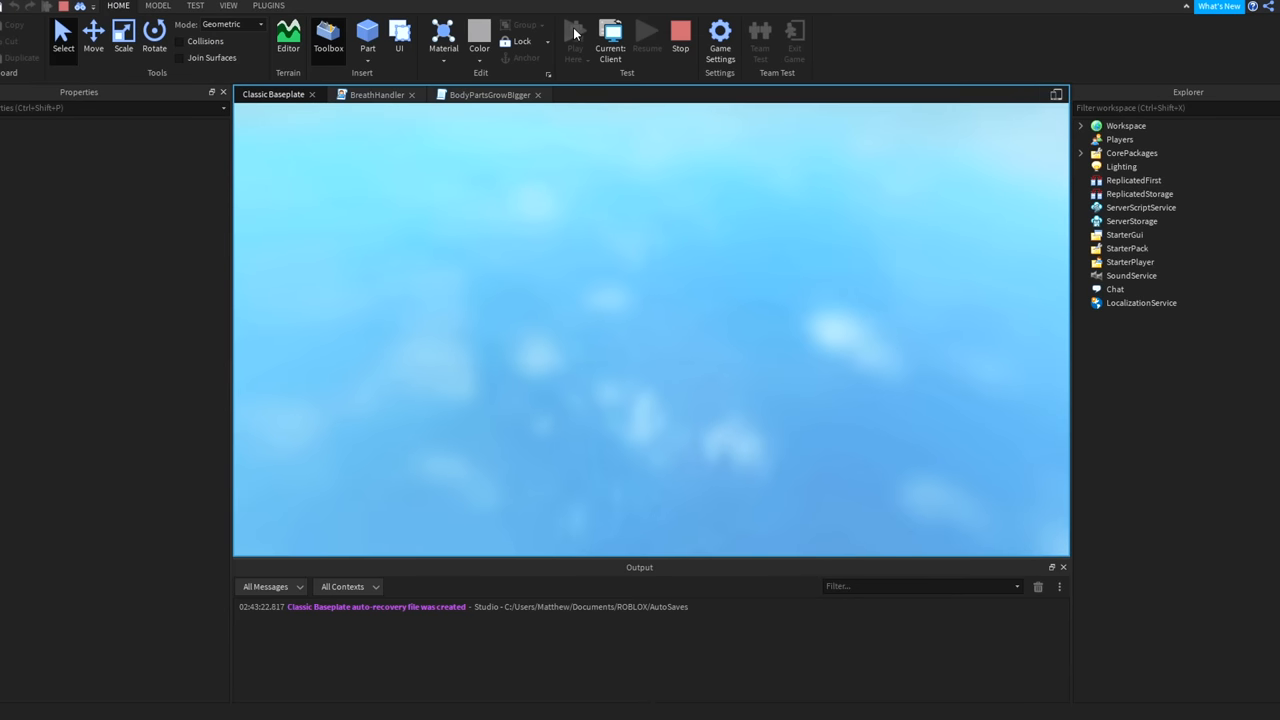
pyautogui.click(574, 34)
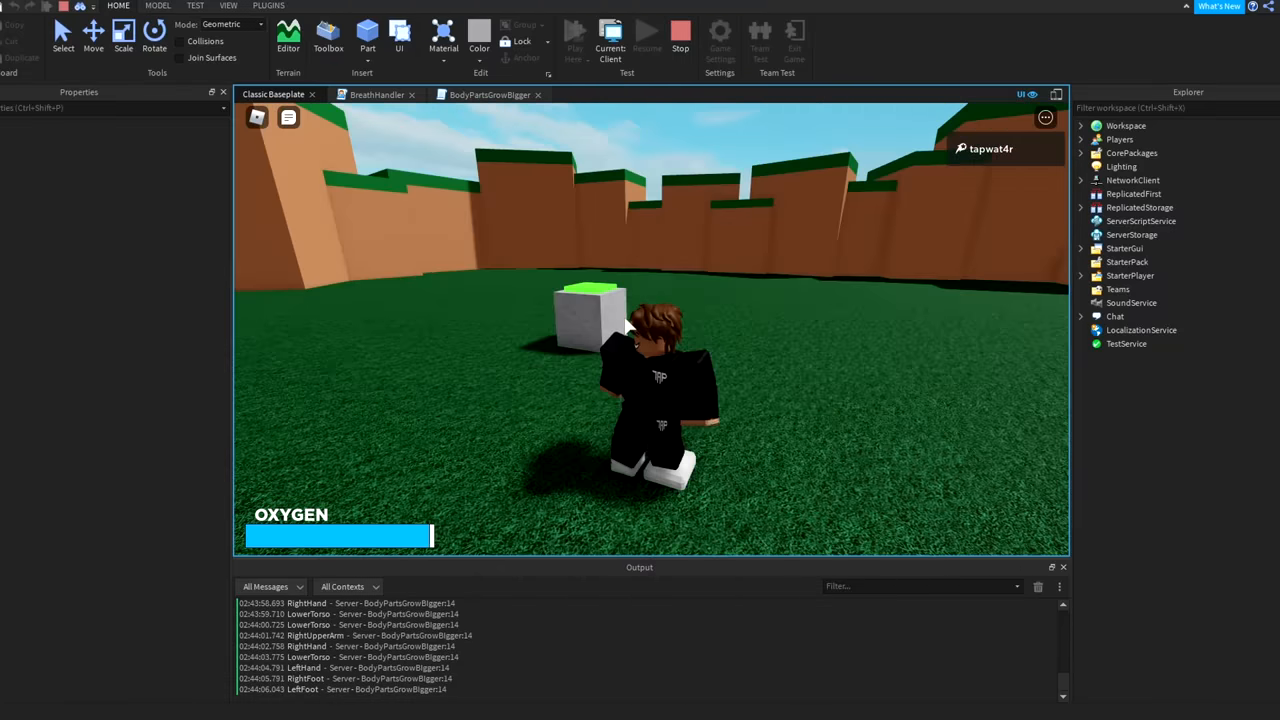
# Step: End the playtest and replace wait(1) with wait(timeBetweenChange) in BodyPartsGrowBigger
pyautogui.click(490, 93)
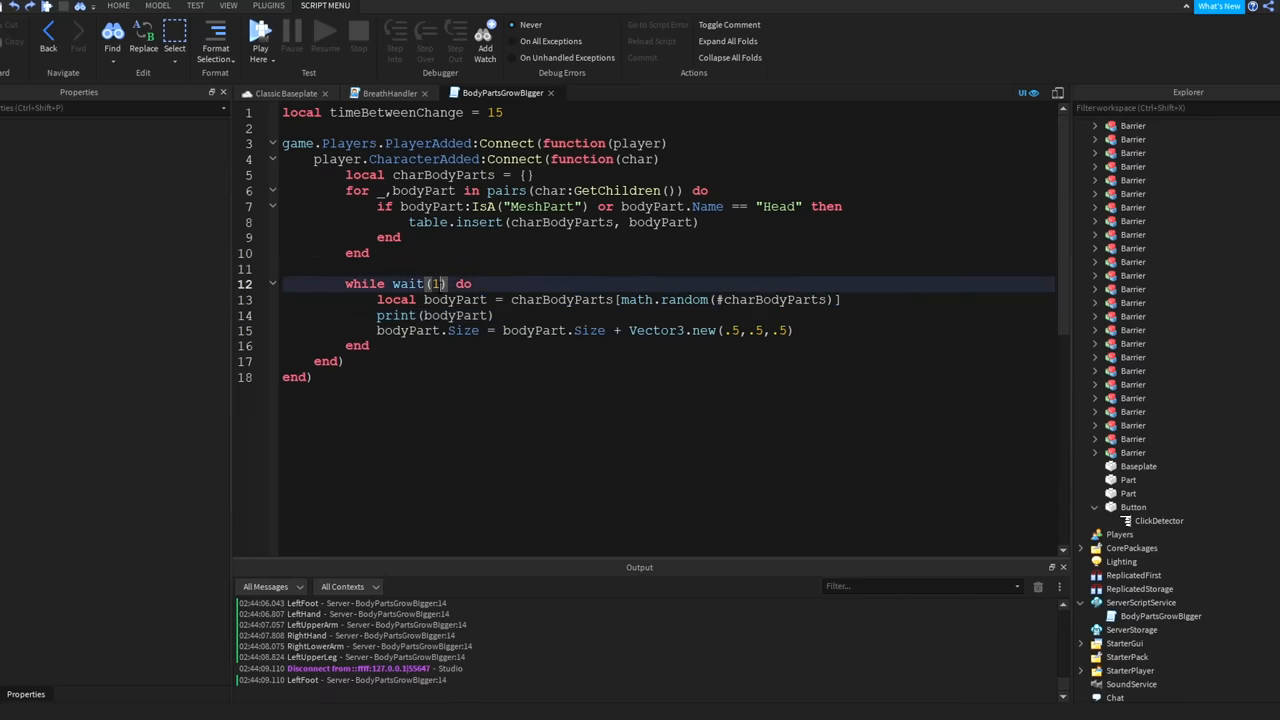
pyautogui.write('timeBetweenChange')
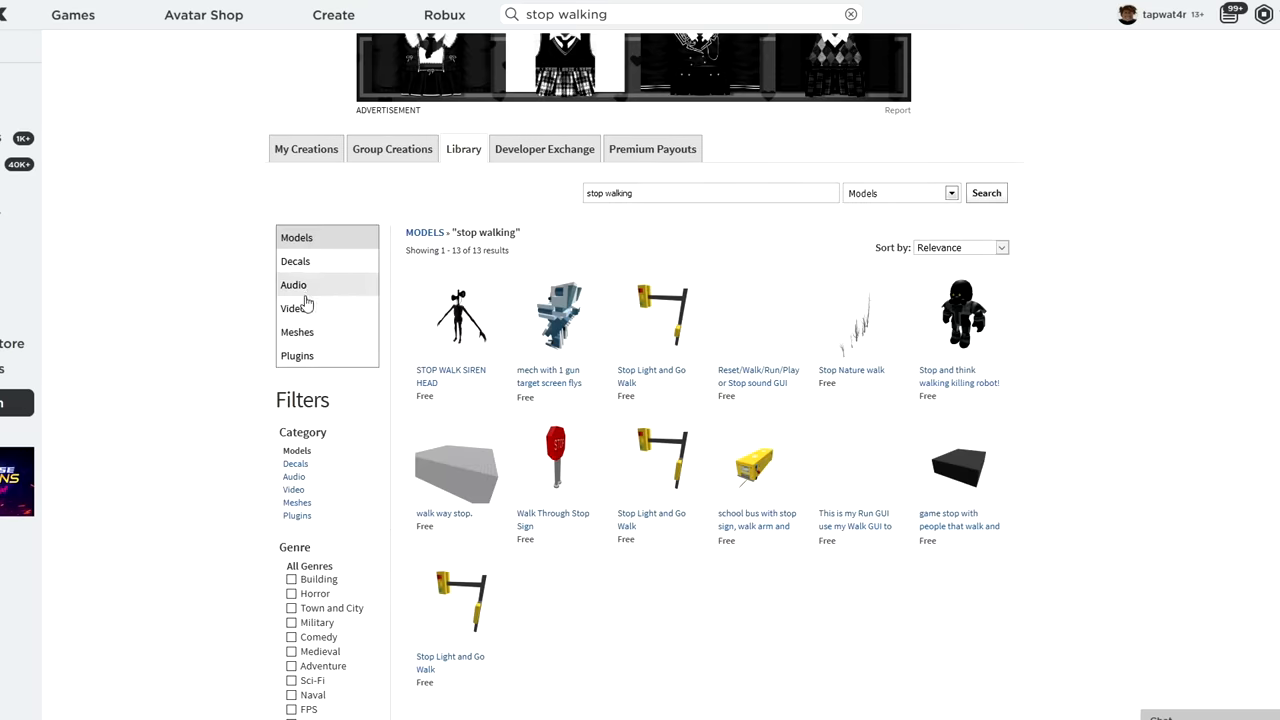
# Step: Switch the 'stop walking' Library search to Audio and preview the STOP clip
pyautogui.click(293, 285)
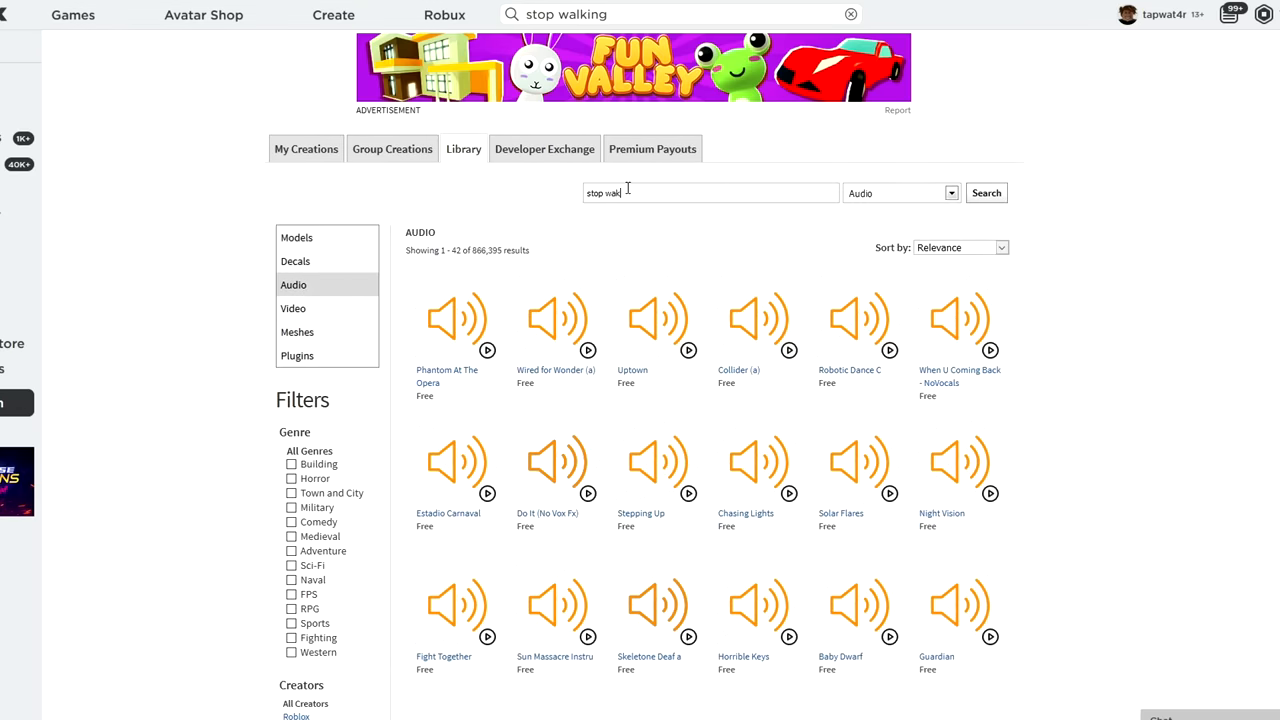
pyautogui.click(985, 192)
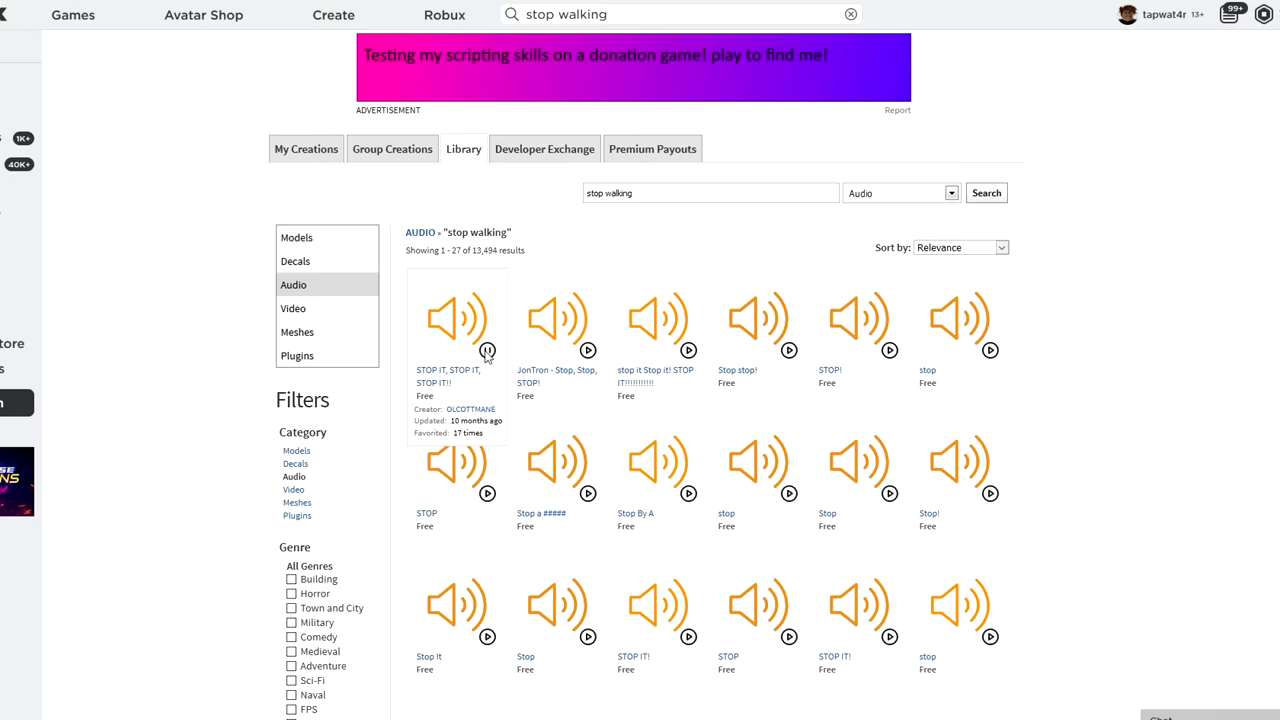
pyautogui.moveTo(441, 357)
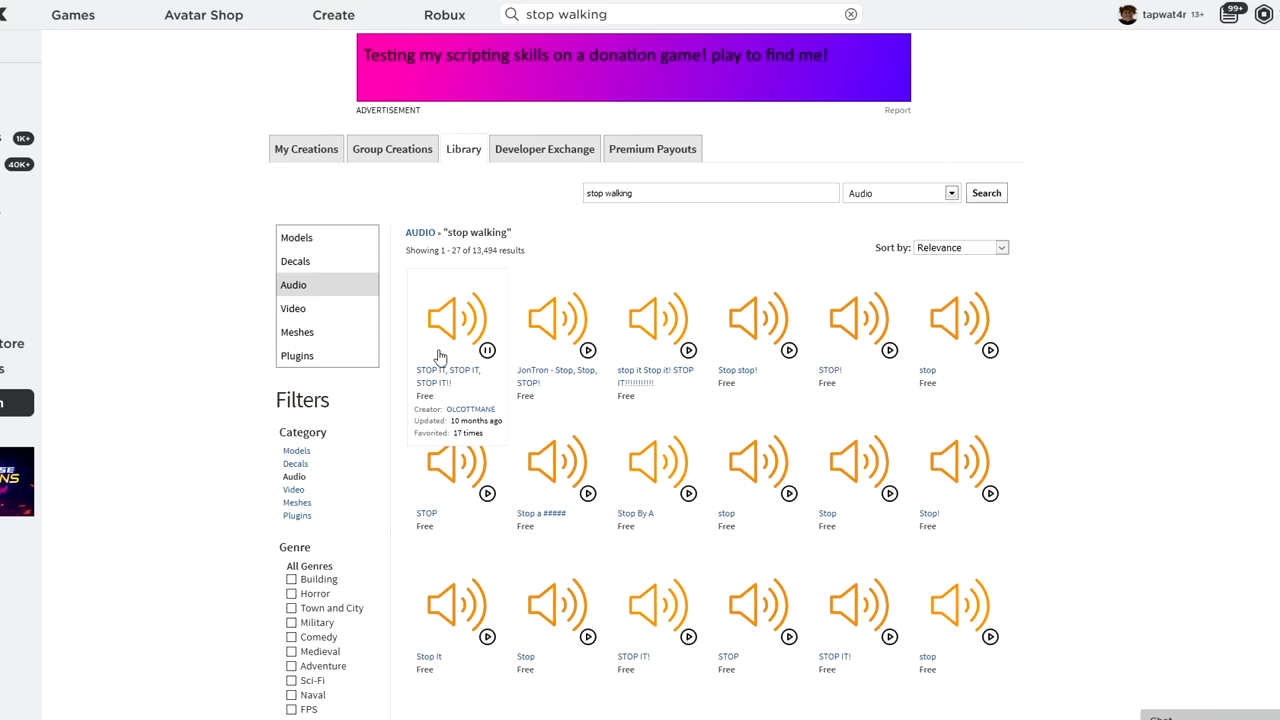
pyautogui.moveTo(402, 357)
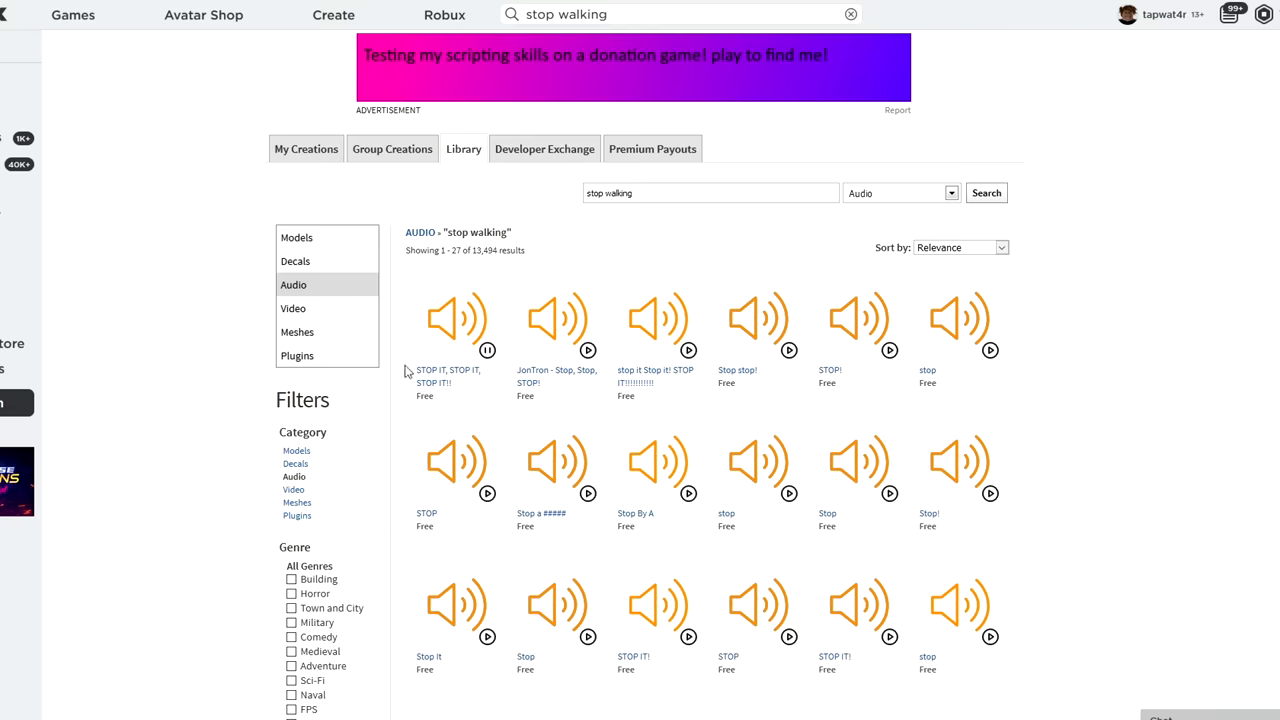
pyautogui.moveTo(477, 366)
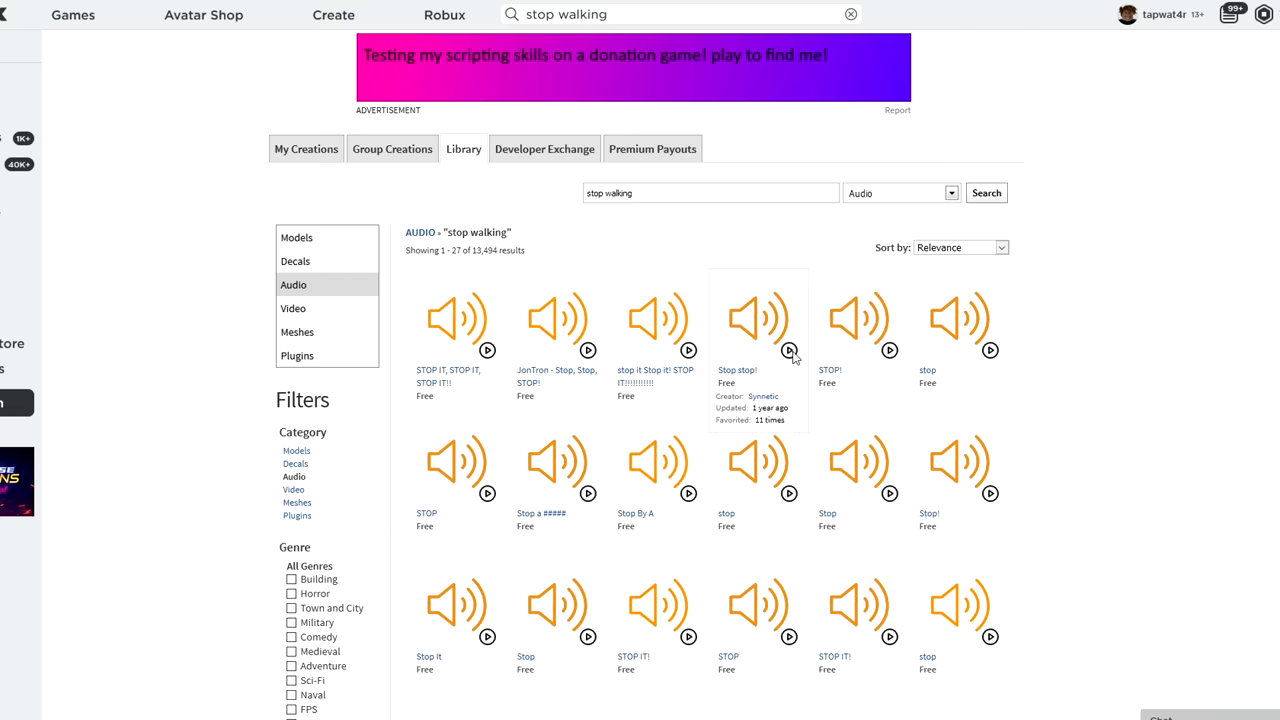
pyautogui.moveTo(760, 350)
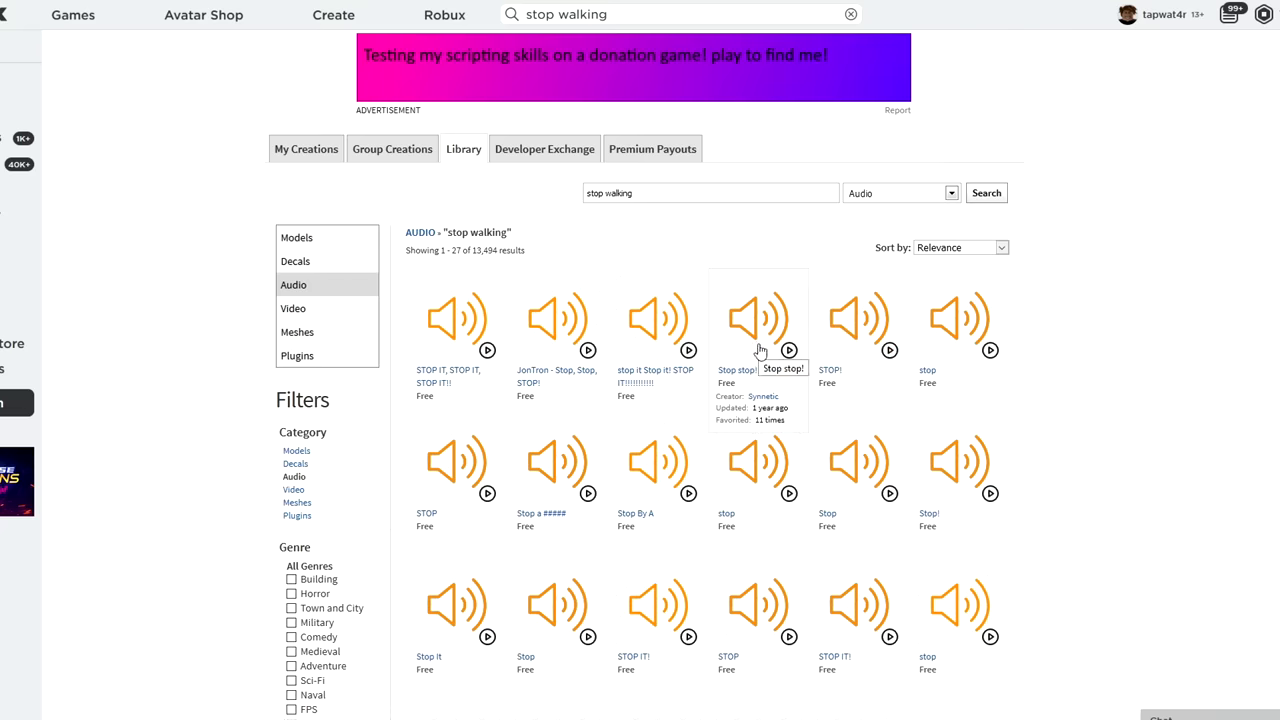
pyautogui.moveTo(818, 368)
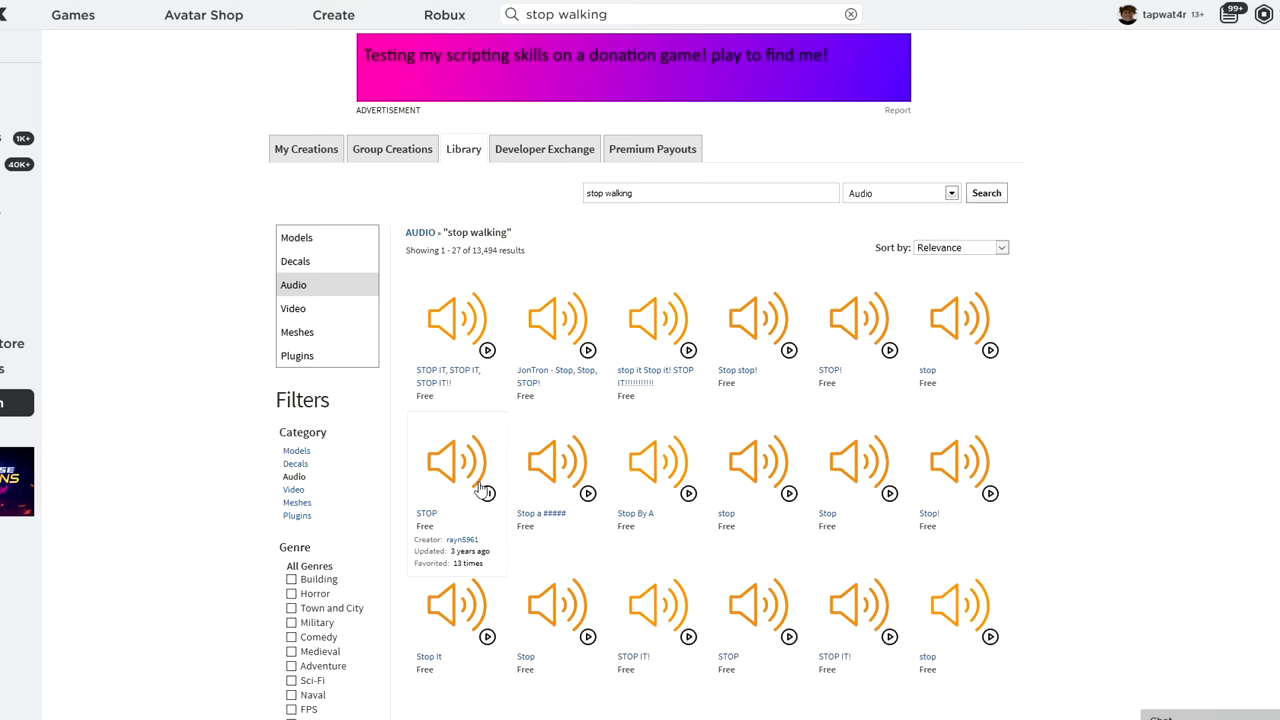
pyautogui.click(487, 492)
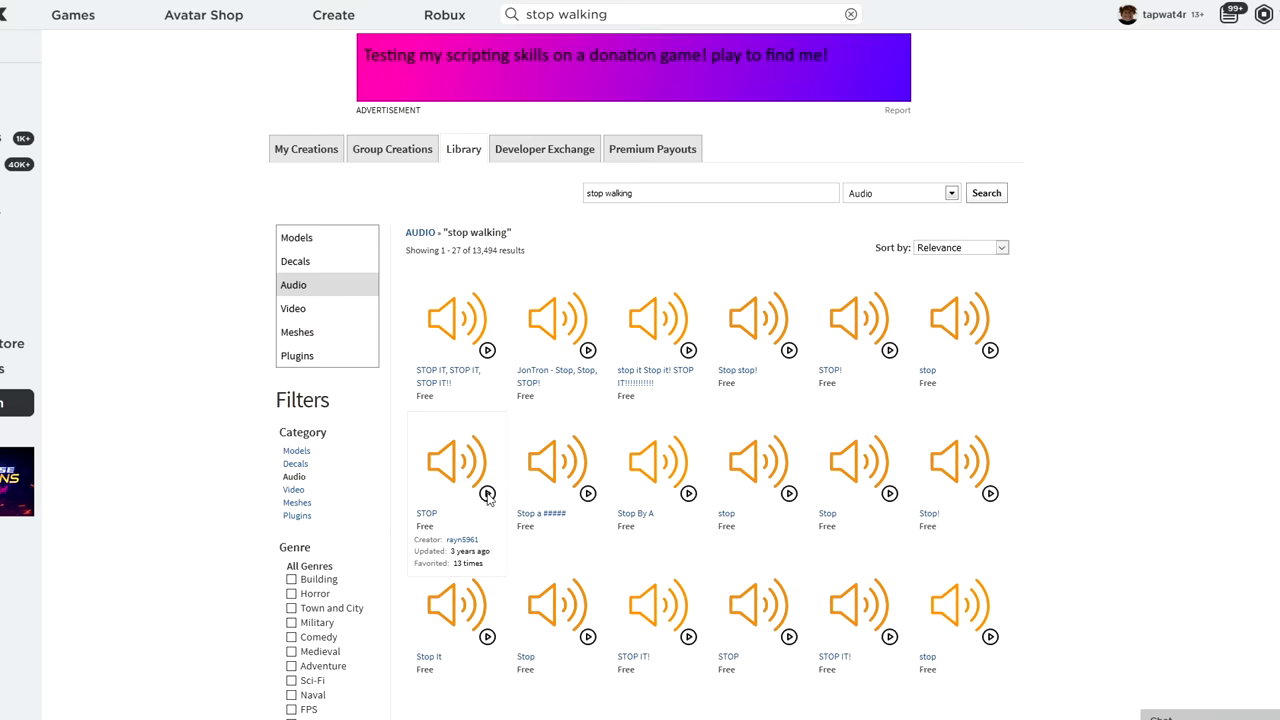
pyautogui.moveTo(727, 587)
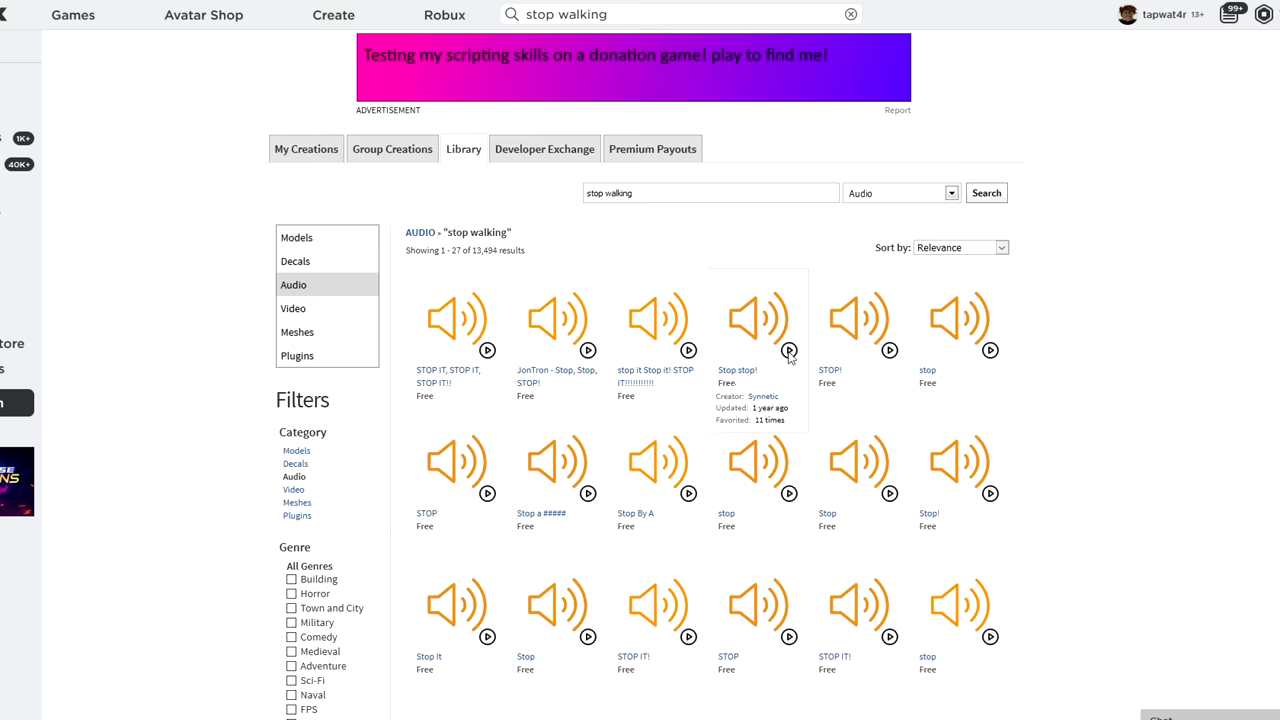
pyautogui.moveTo(745, 375)
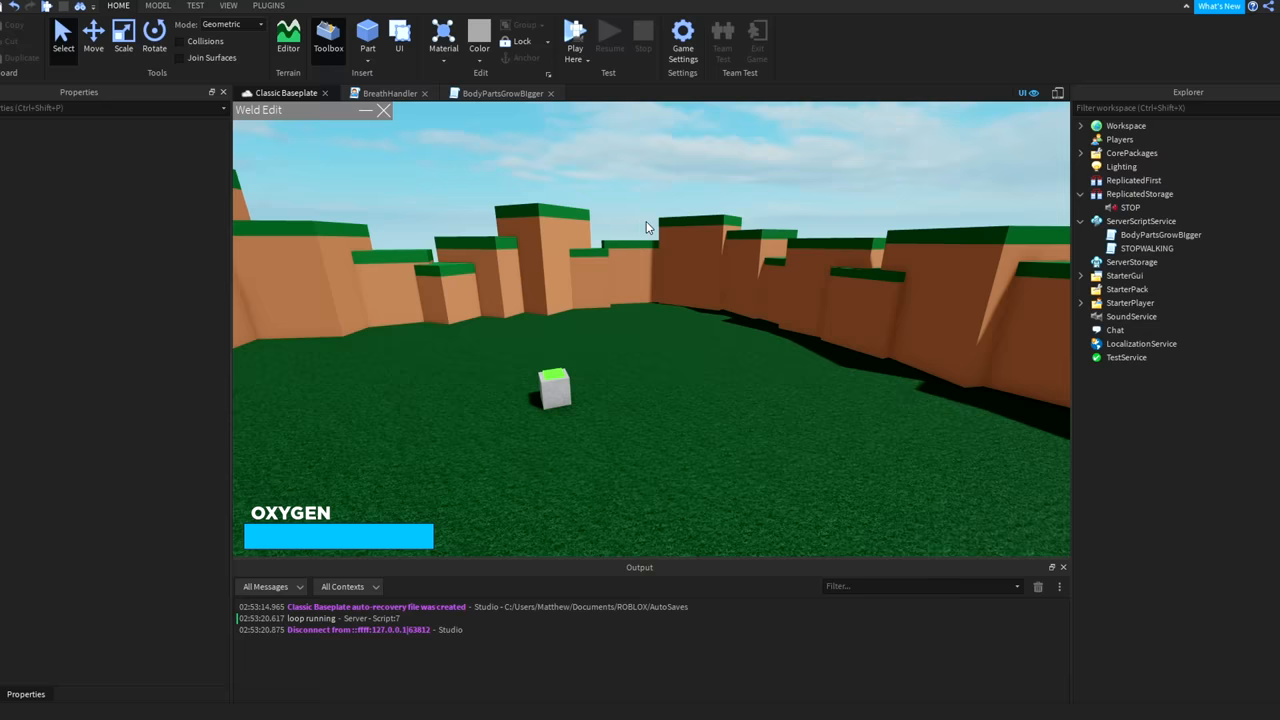
pyautogui.moveTo(643, 219)
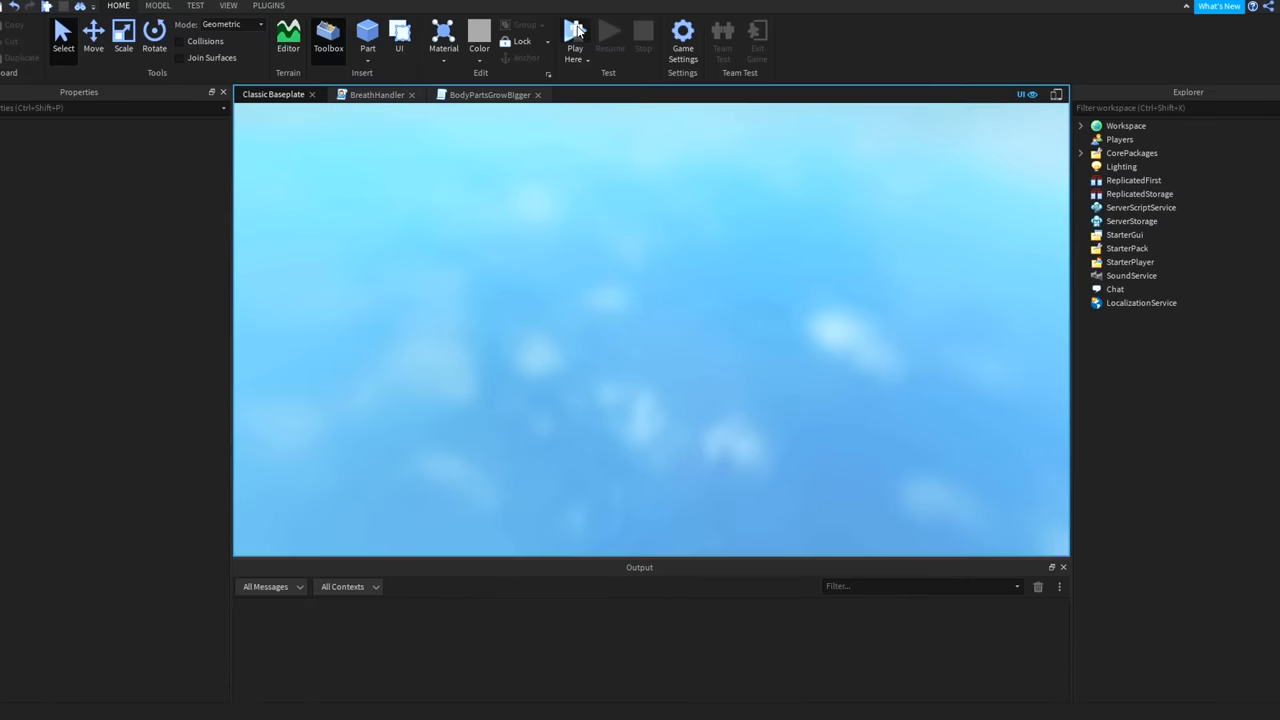
# Step: Playtest the game and adjust the Volume in the in-game Settings menu
pyautogui.click(575, 35)
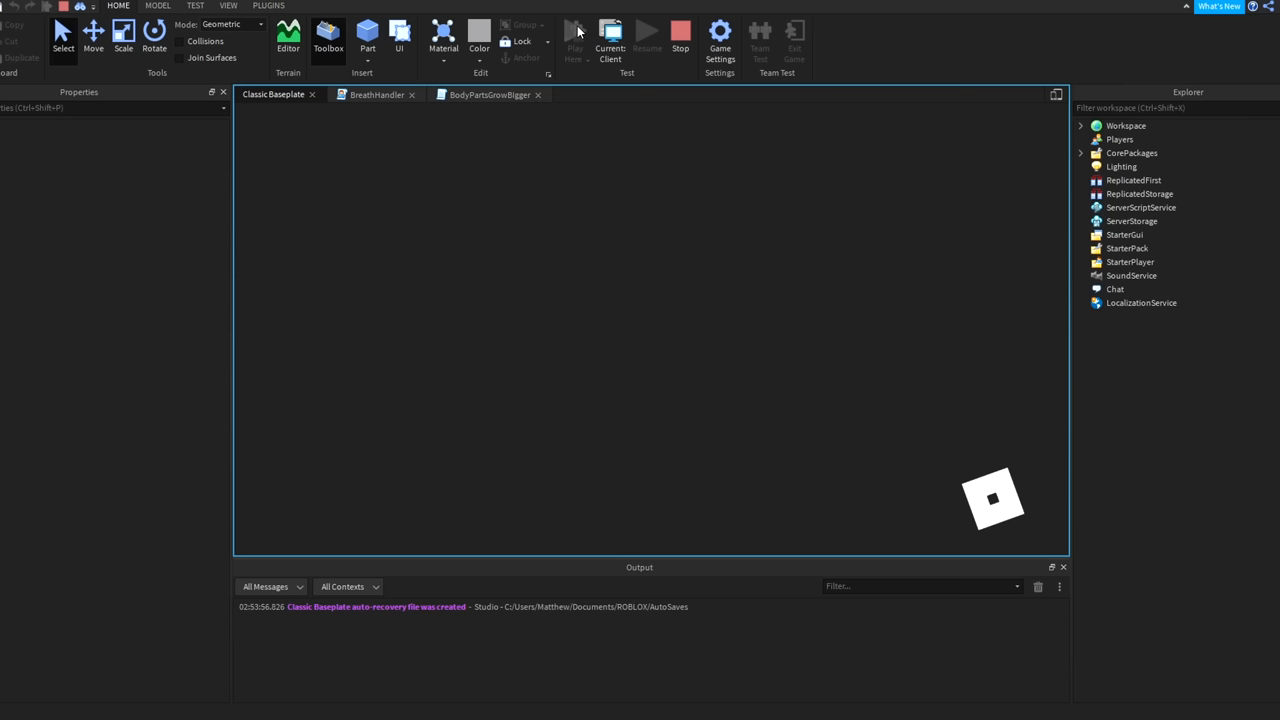
pyautogui.click(575, 33)
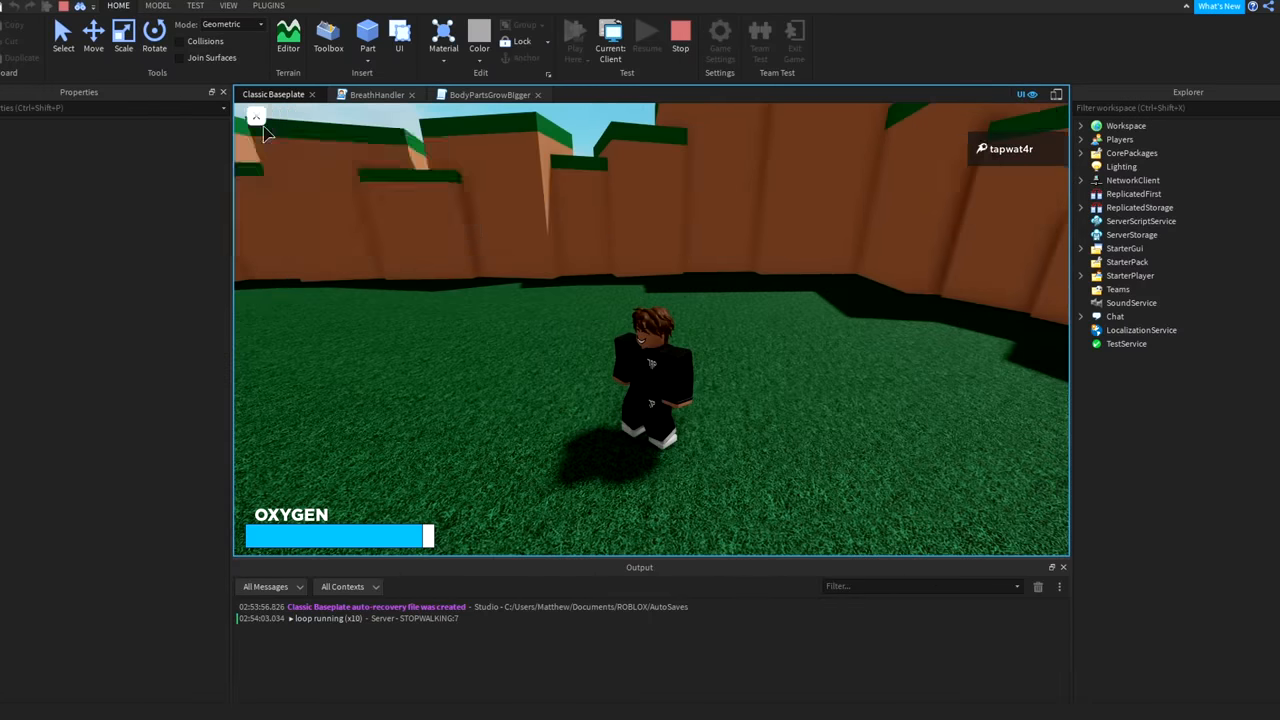
pyautogui.press('Escape')
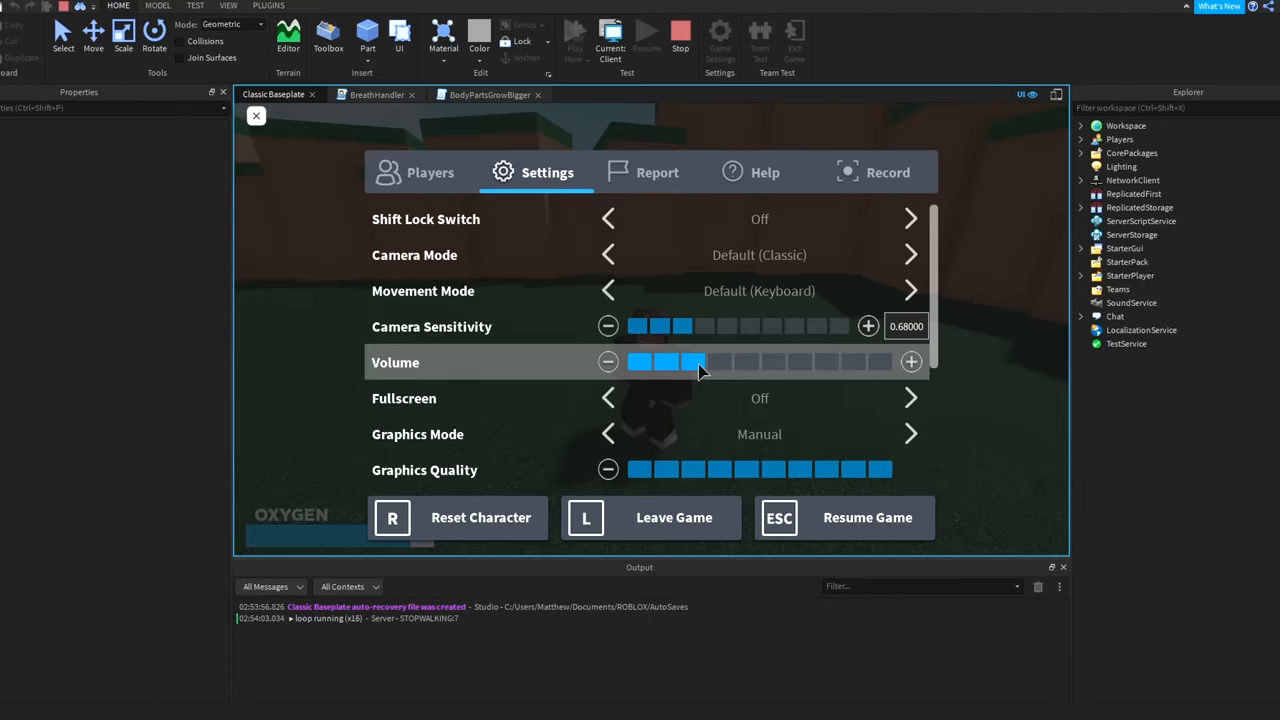
pyautogui.click(779, 517)
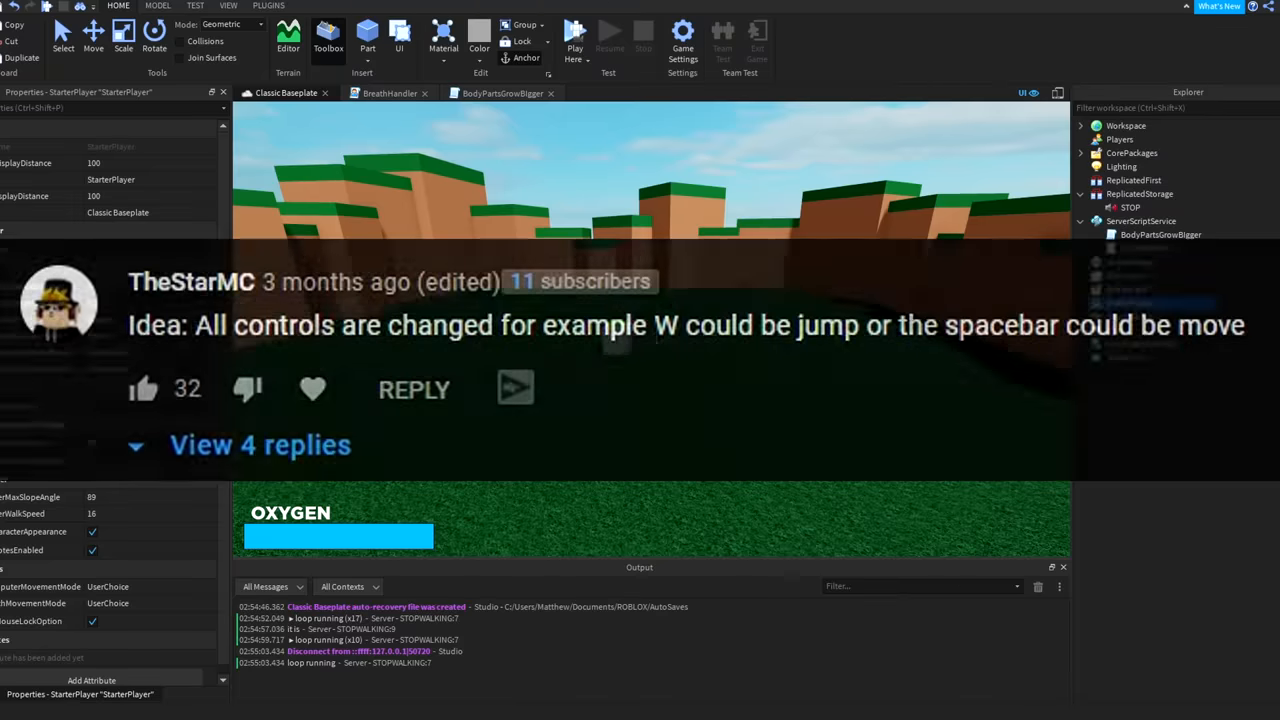
# Step: Start another playtest and walk the character across the arena
pyautogui.click(573, 35)
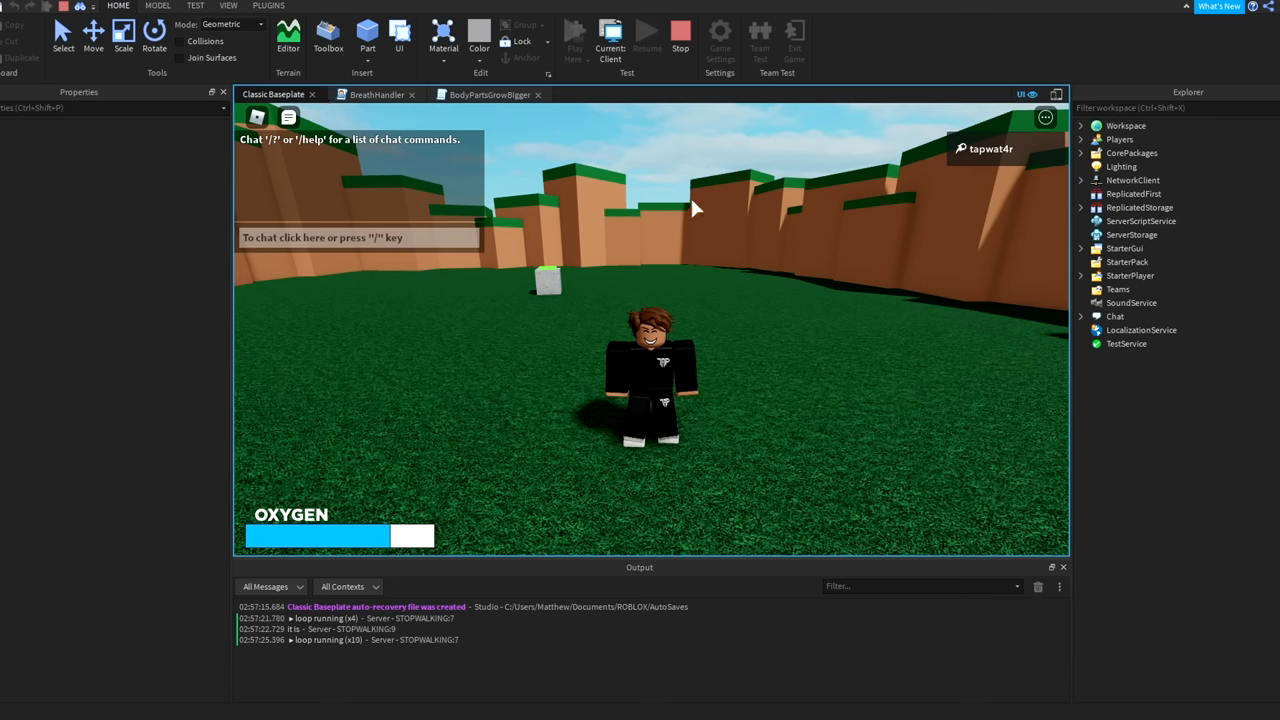
pyautogui.moveTo(717, 198)
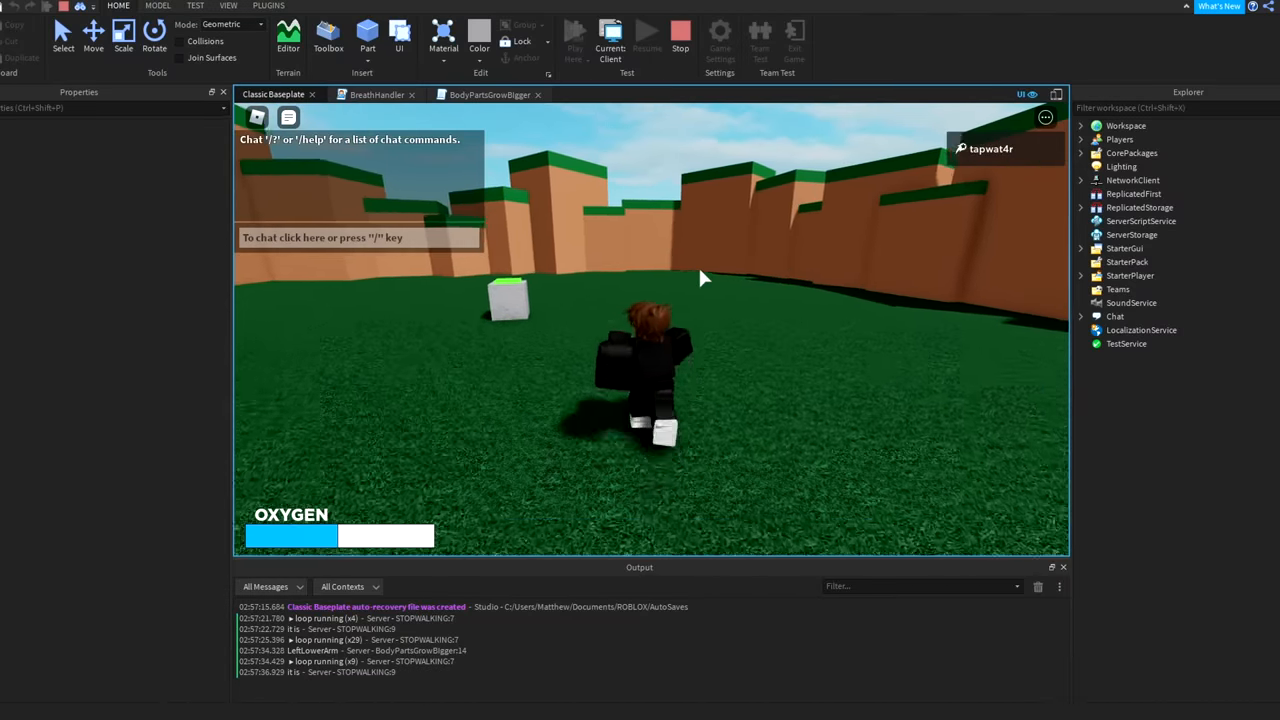
pyautogui.press('Escape')
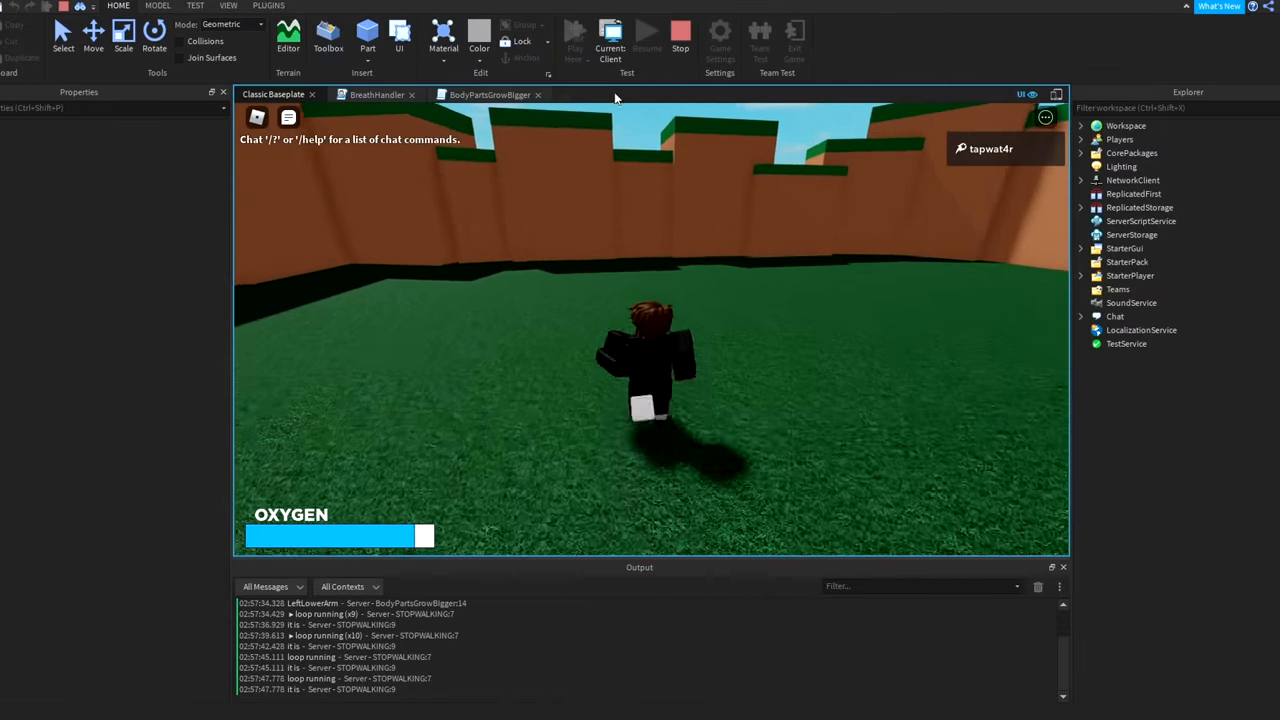
pyautogui.click(1131, 411)
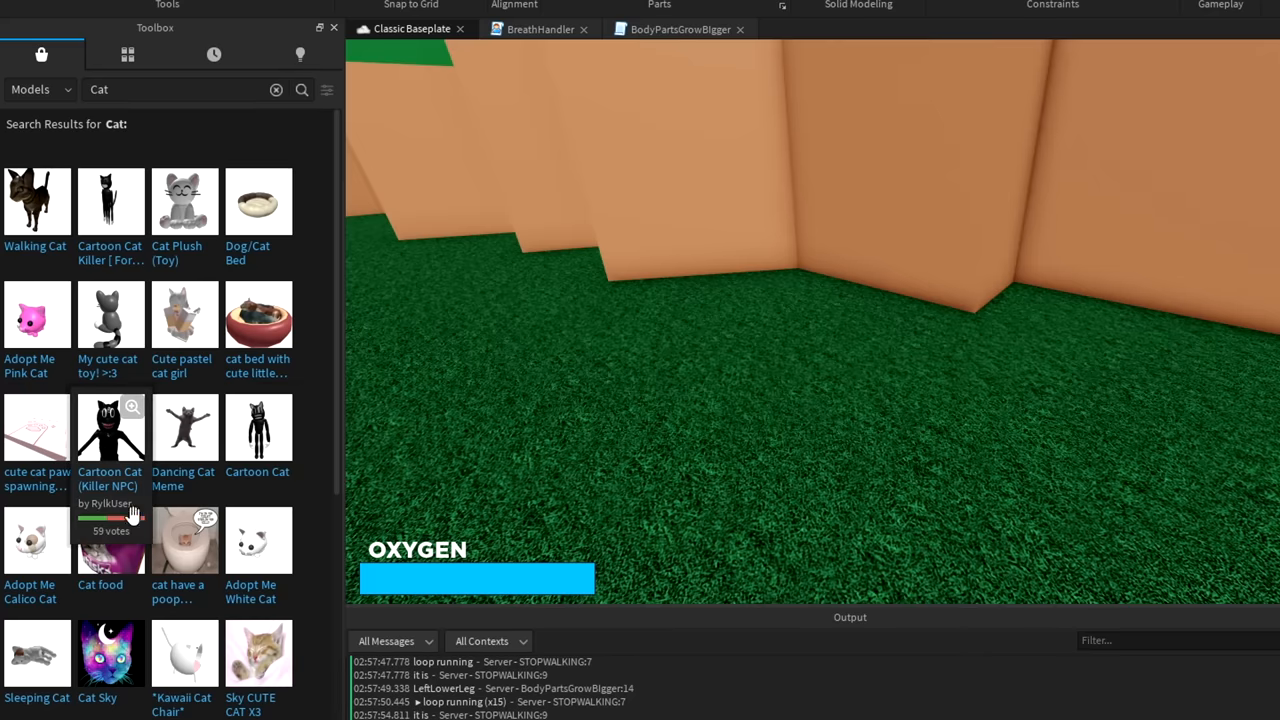
pyautogui.moveTo(185, 430)
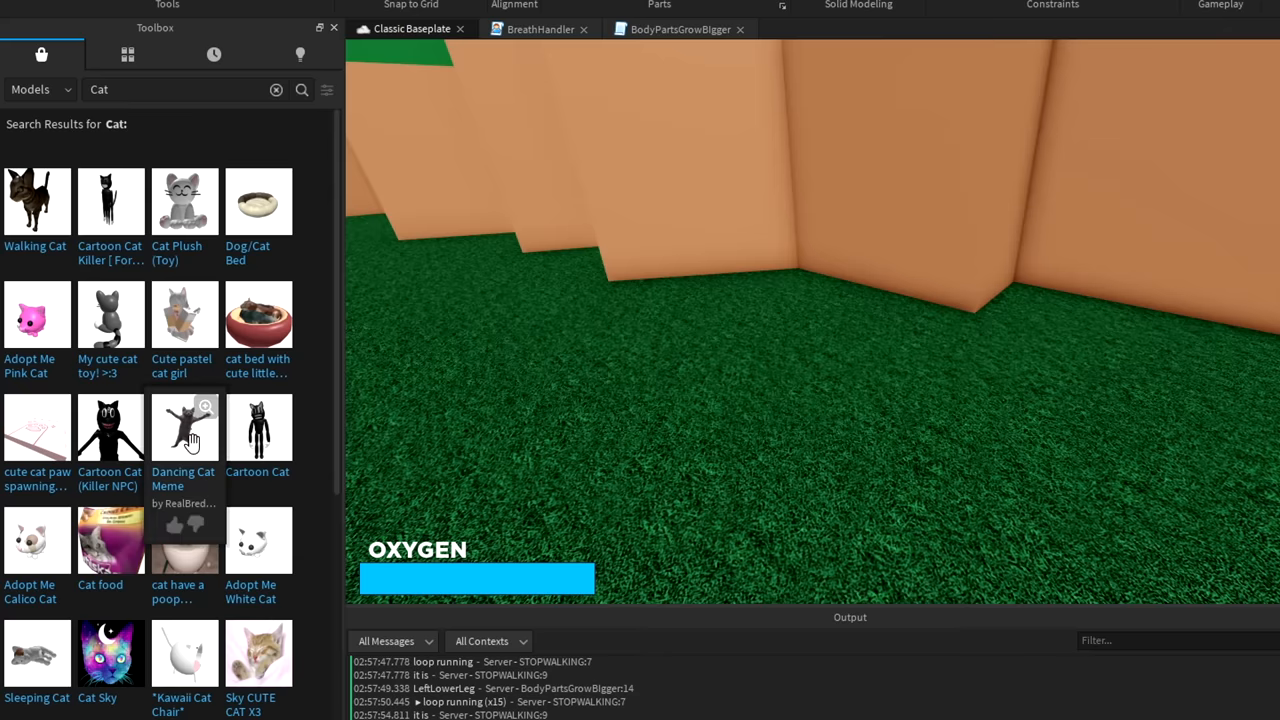
# Step: Insert a cat model from the Toolbox 'Cat' search results
pyautogui.click(184, 427)
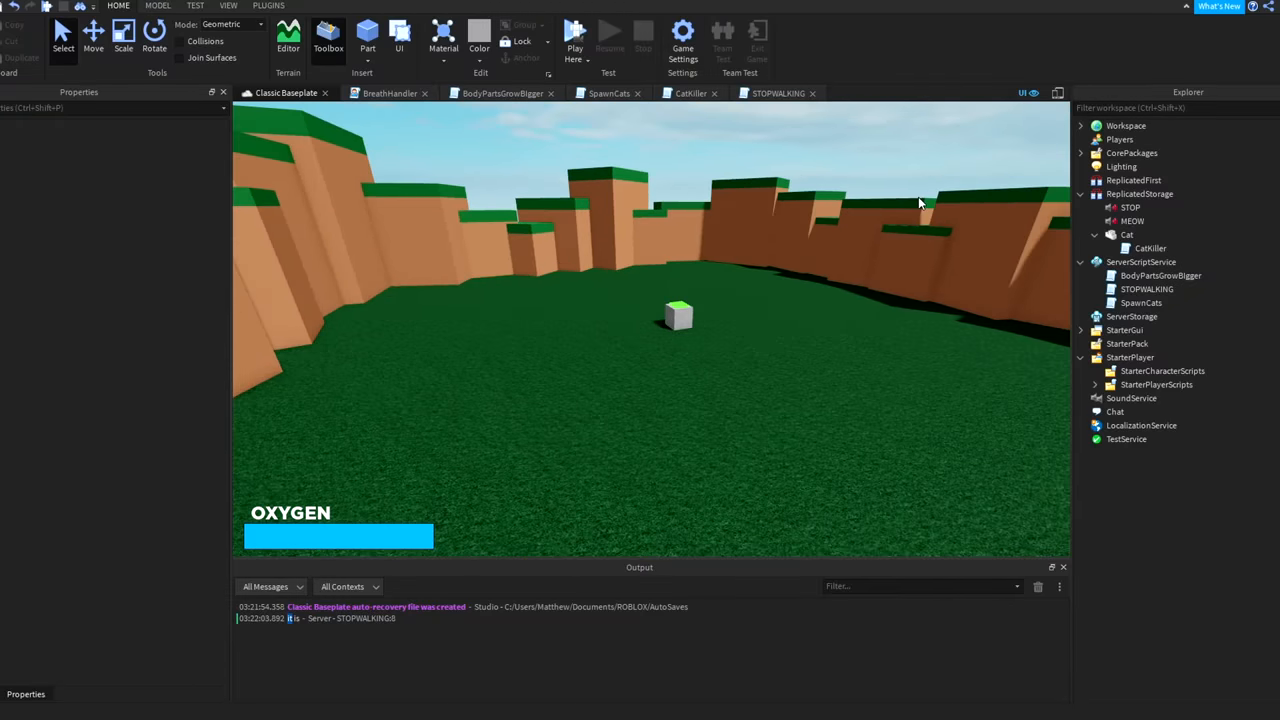
pyautogui.moveTo(968, 191)
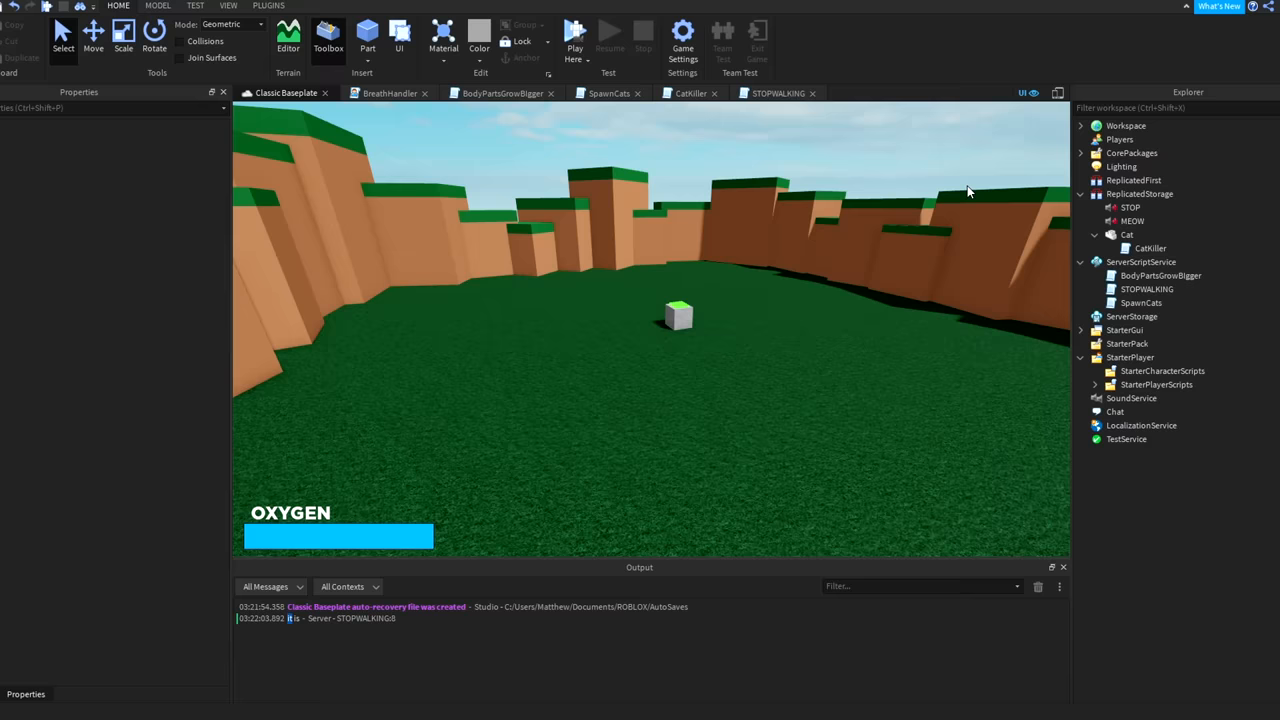
pyautogui.moveTo(953, 183)
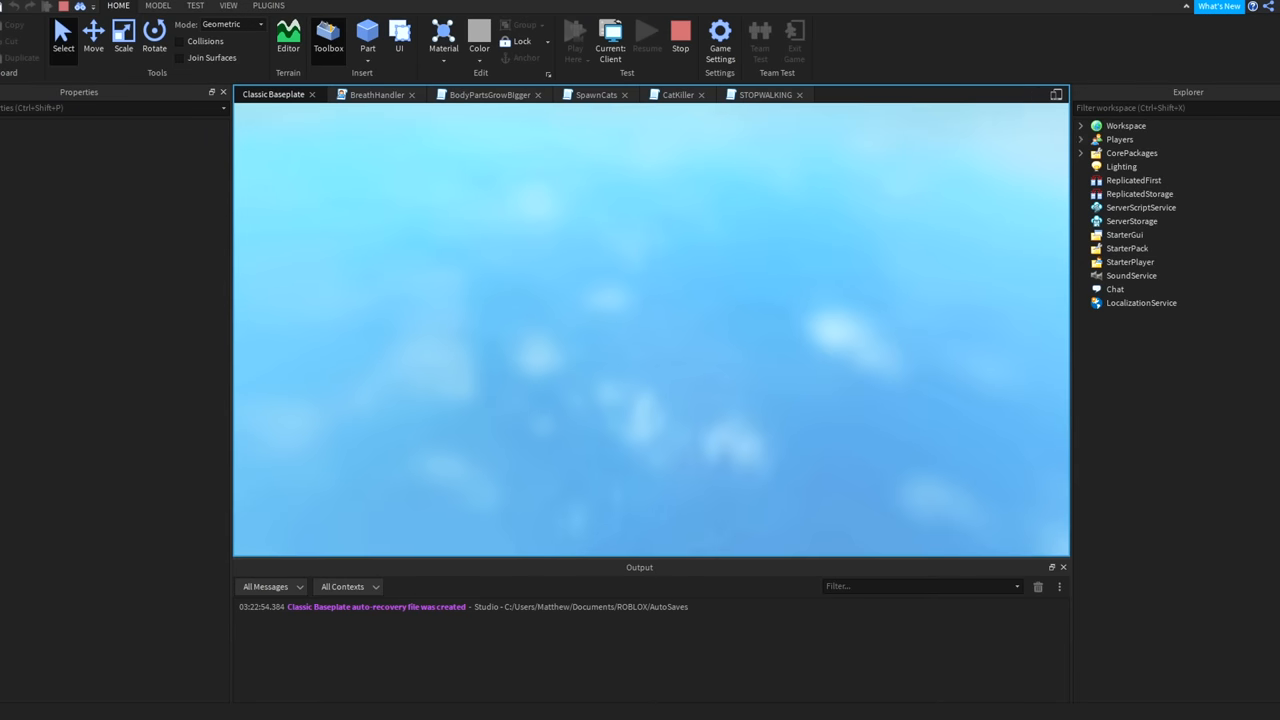
# Step: Playtest the arena with falling cats, then lower the in-game volume to minimum
pyautogui.click(575, 35)
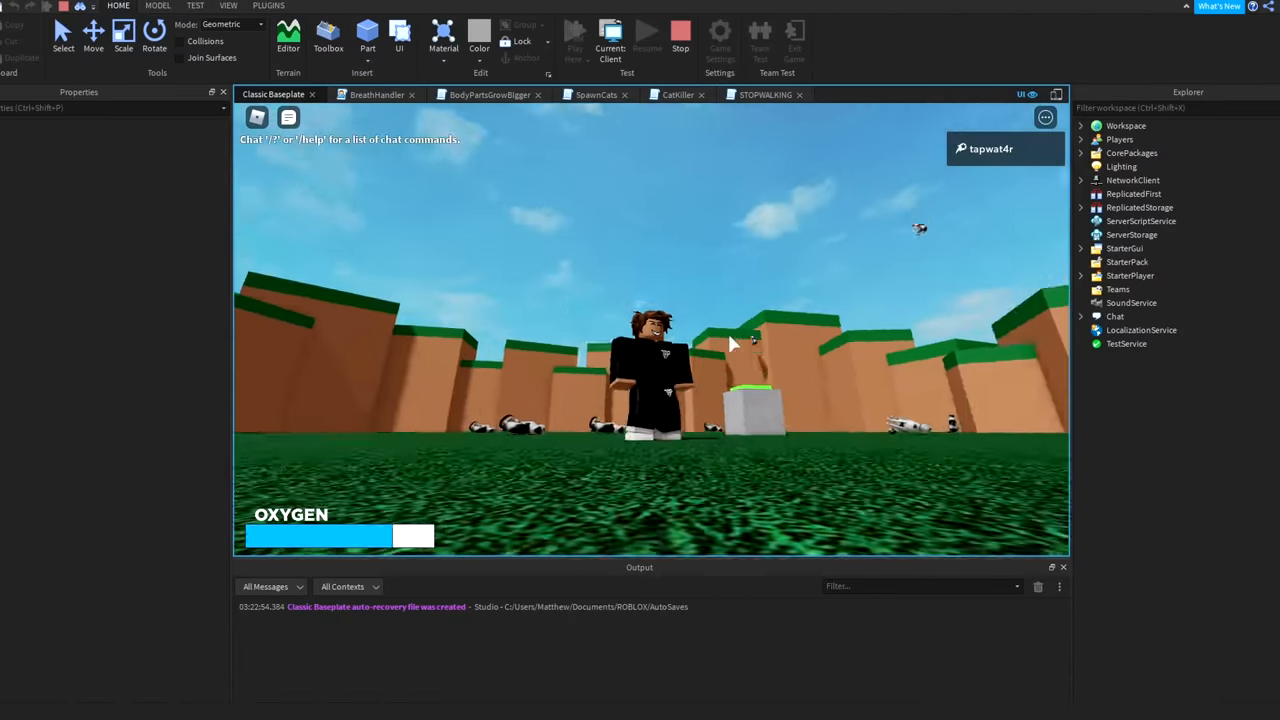
pyautogui.press('Escape')
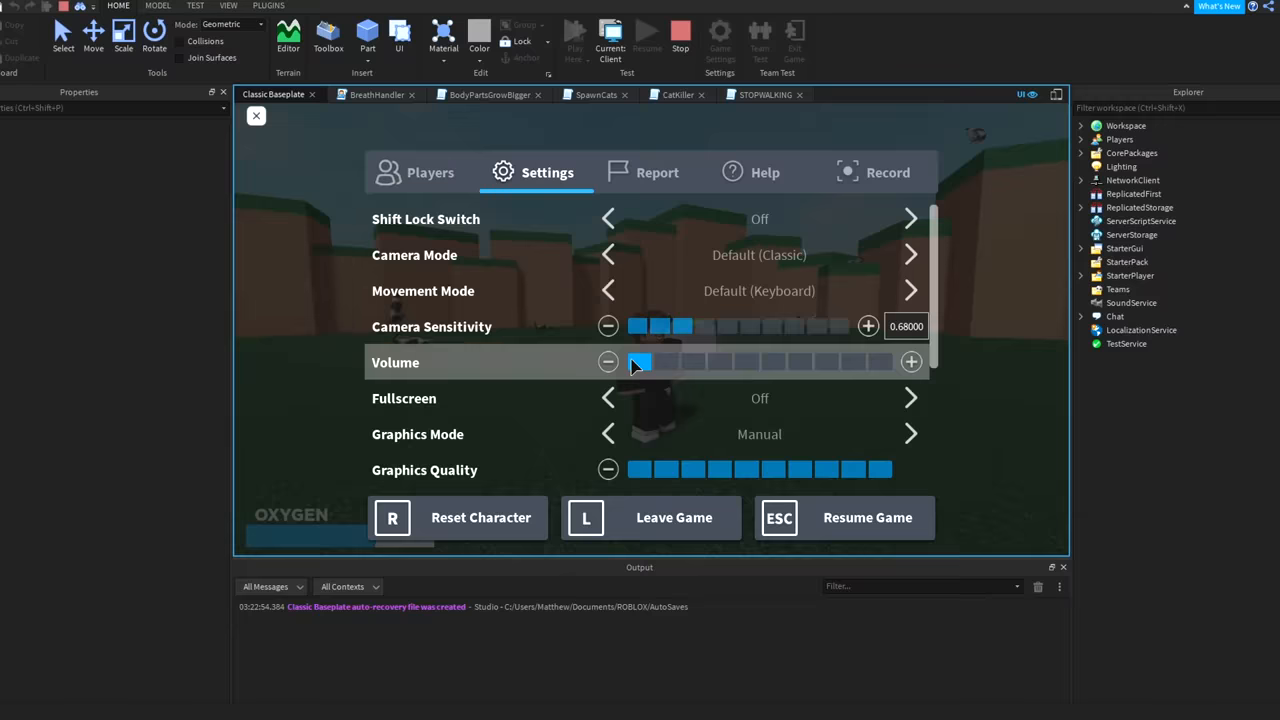
pyautogui.click(779, 517)
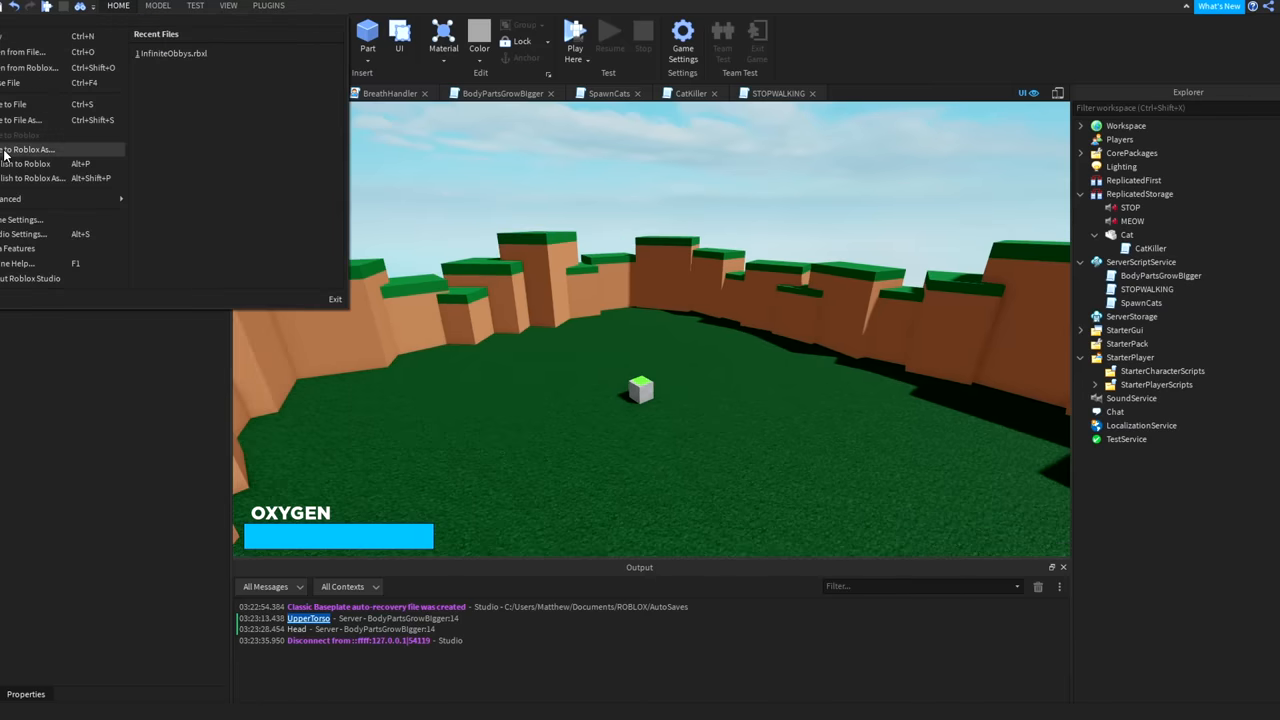
# Step: Publish the game to Roblox as a new place named 'MECOW'
pyautogui.click(30, 163)
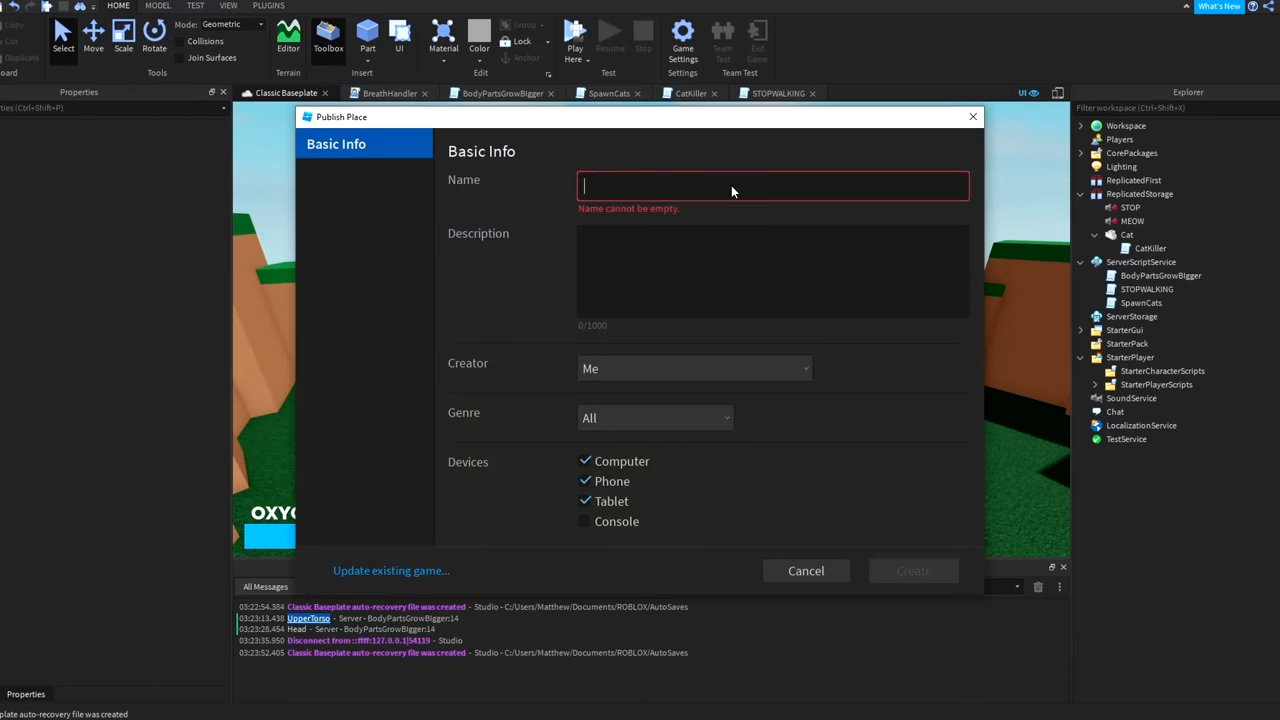
pyautogui.write('MECOW')
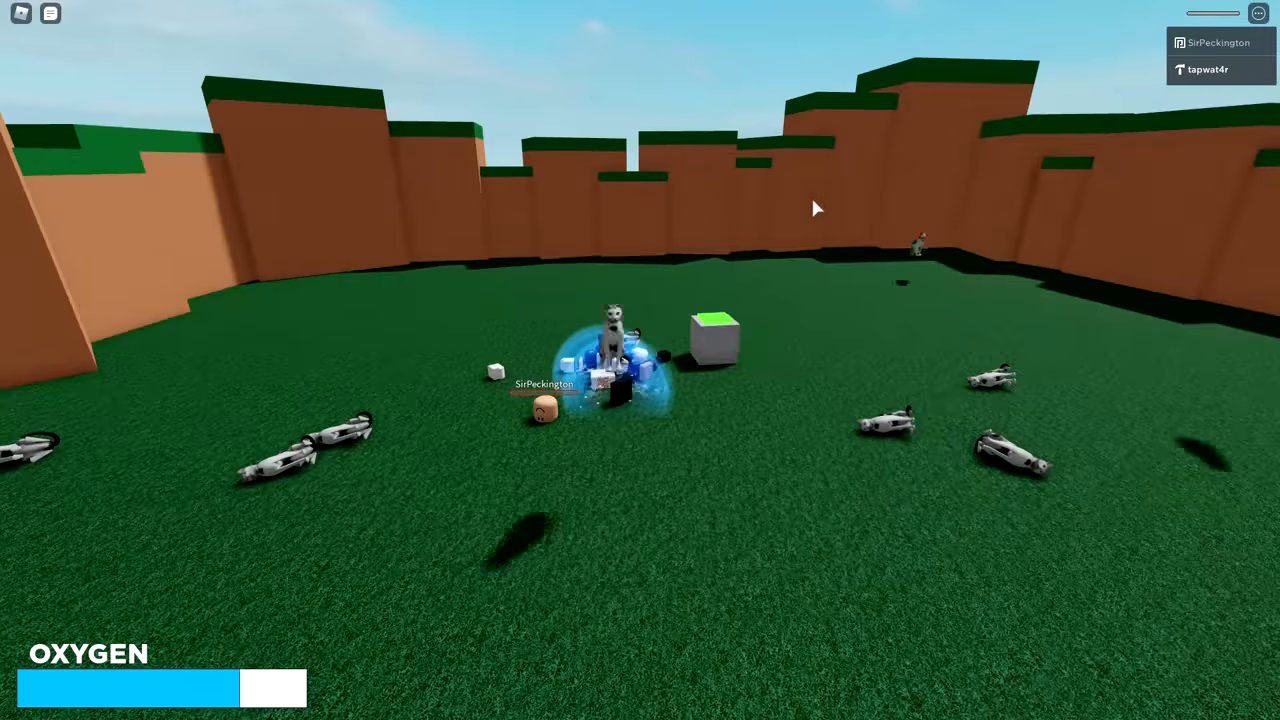
# Step: Open the in-game settings menu while playing the live game
pyautogui.press('Escape')
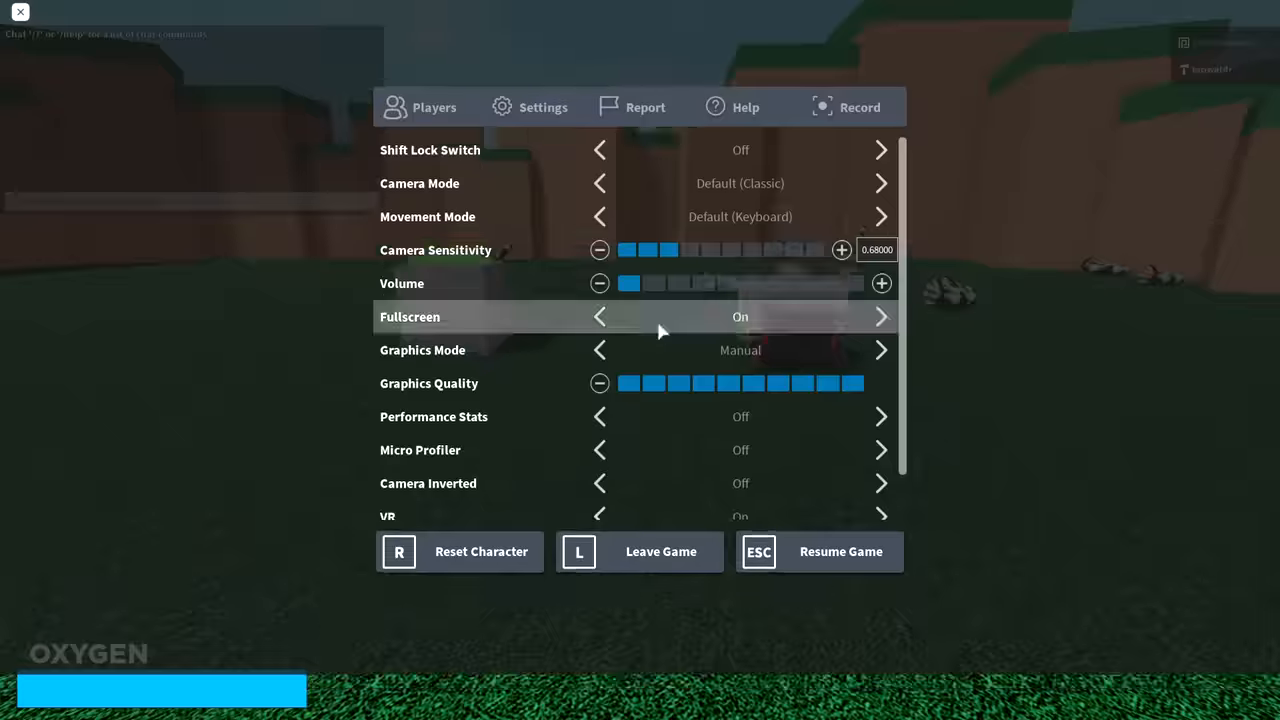